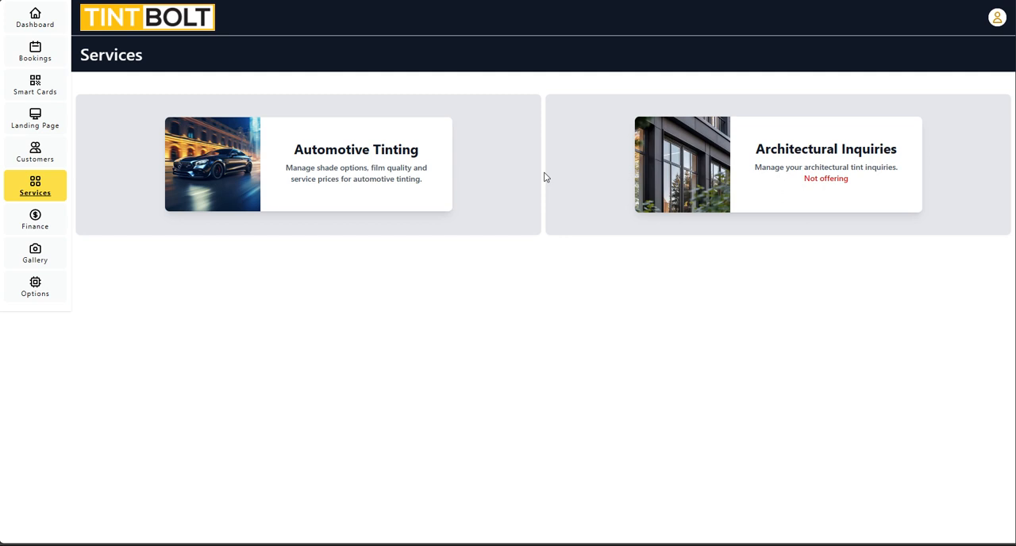
mouse_move(57, 224)
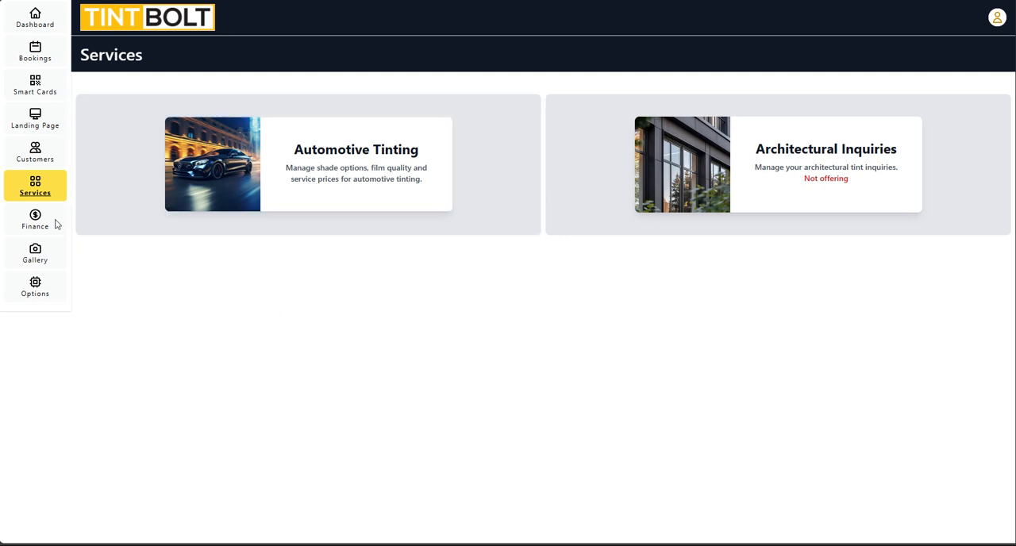
mouse_move(173, 324)
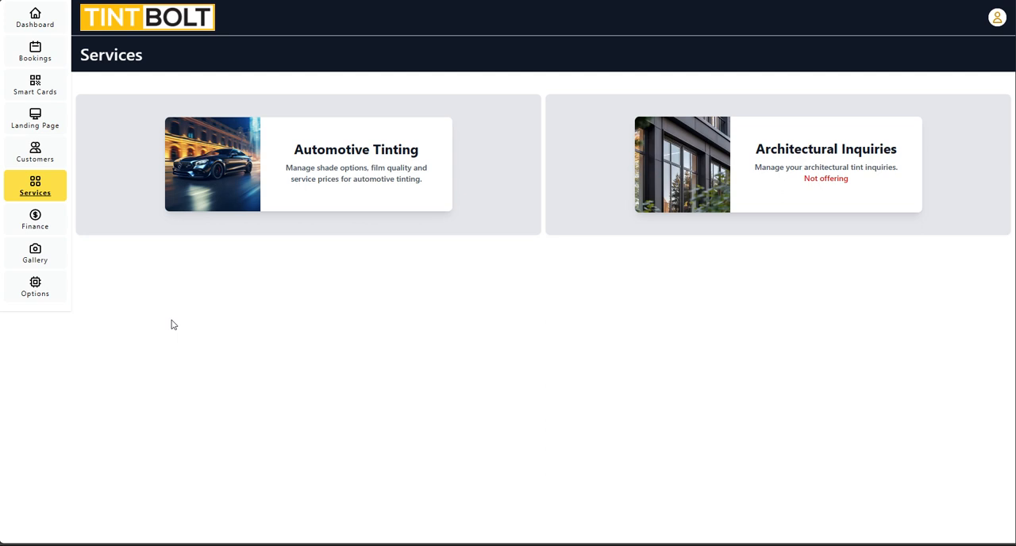
mouse_move(35, 192)
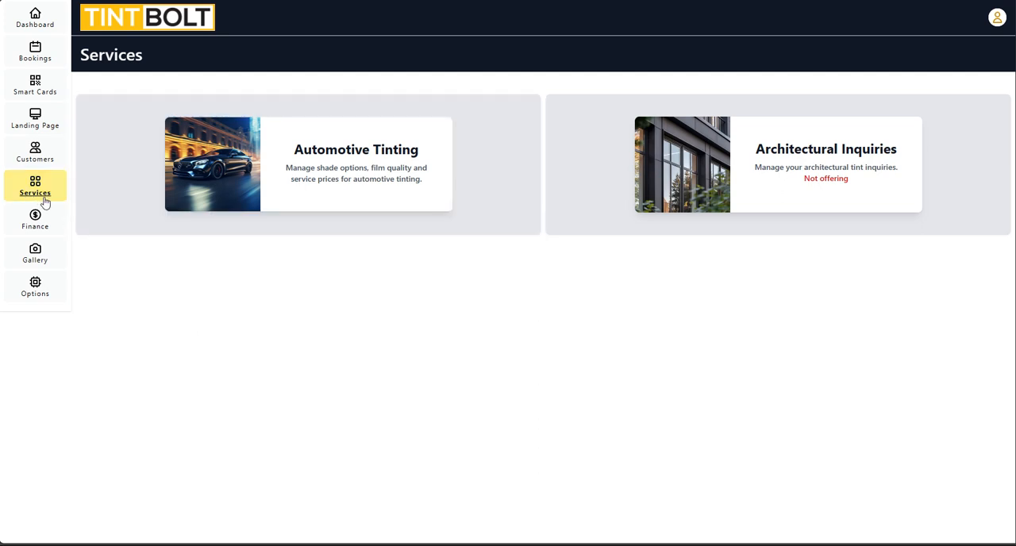
mouse_move(289, 378)
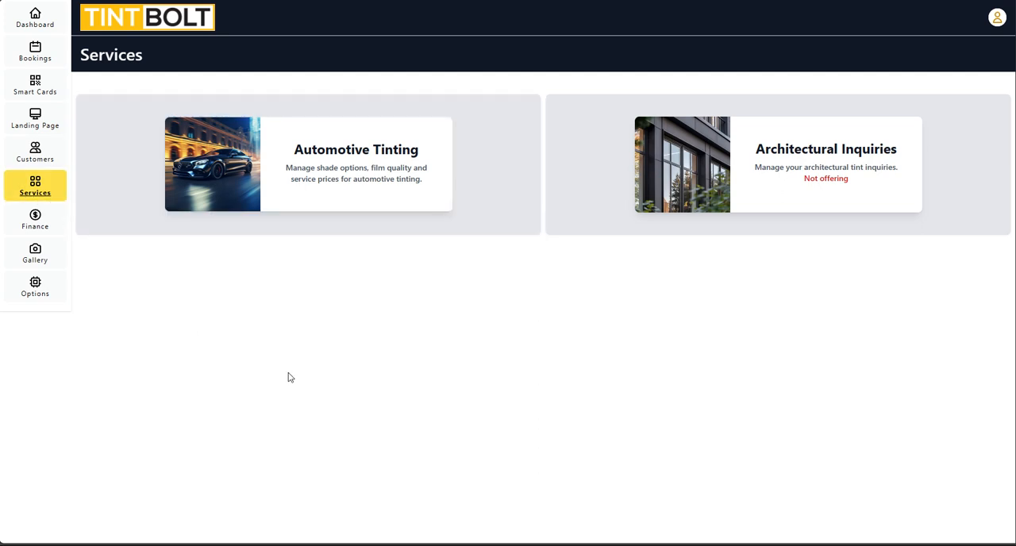
mouse_move(78, 224)
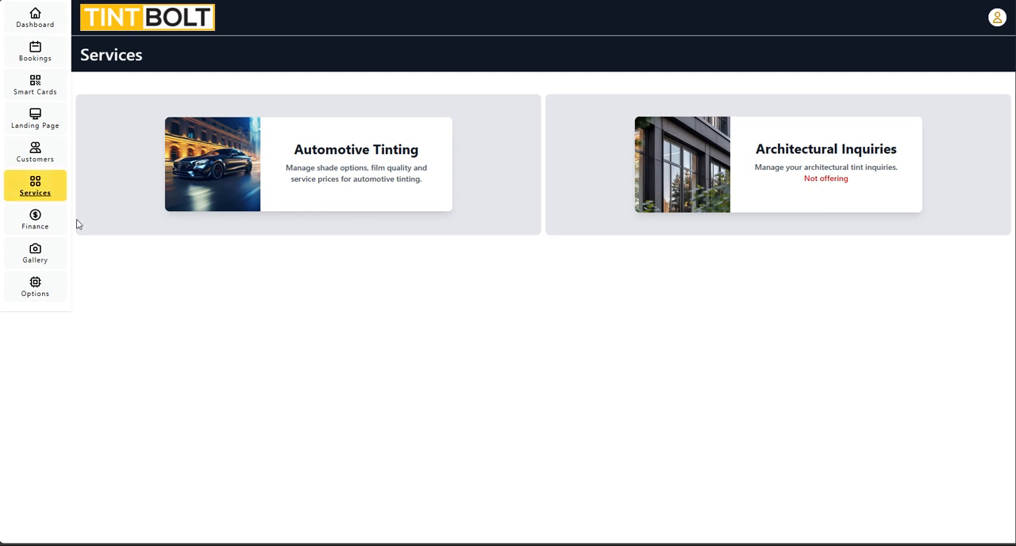
mouse_move(892, 228)
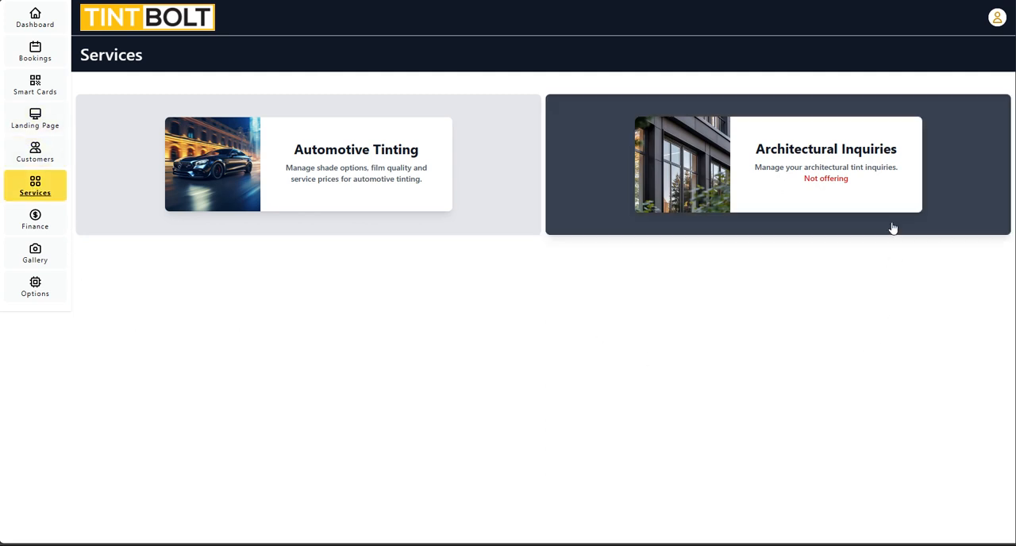
mouse_move(456, 225)
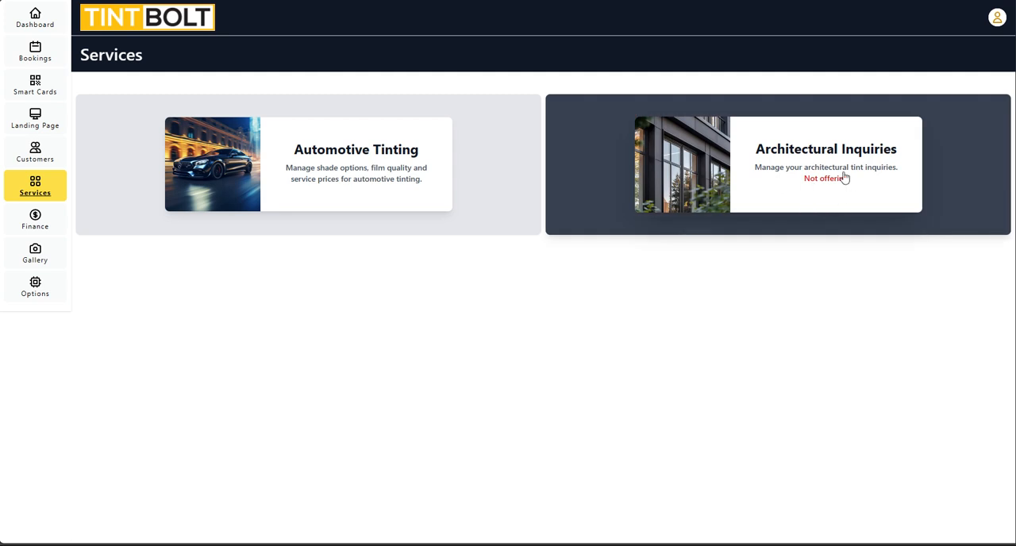
mouse_move(1008, 229)
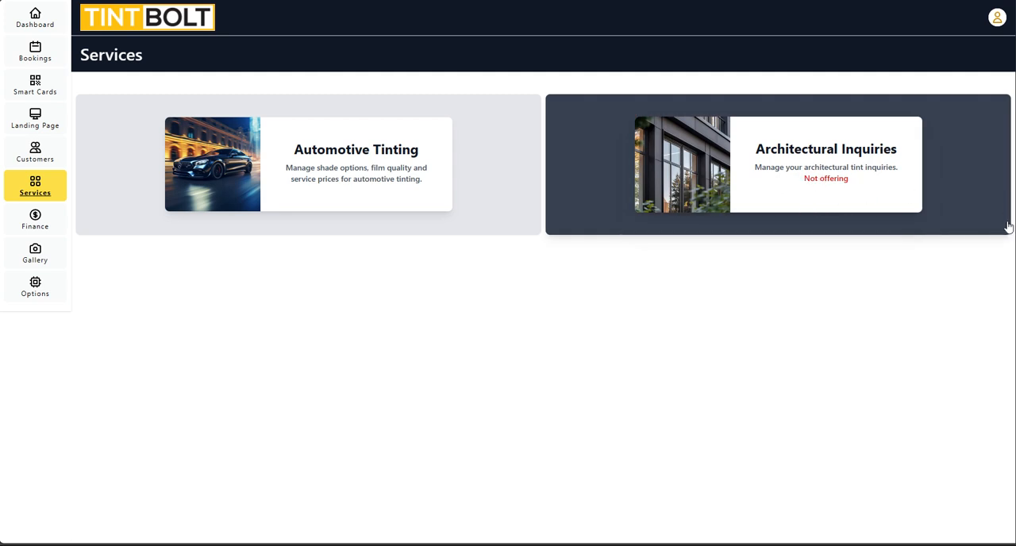
mouse_move(845, 235)
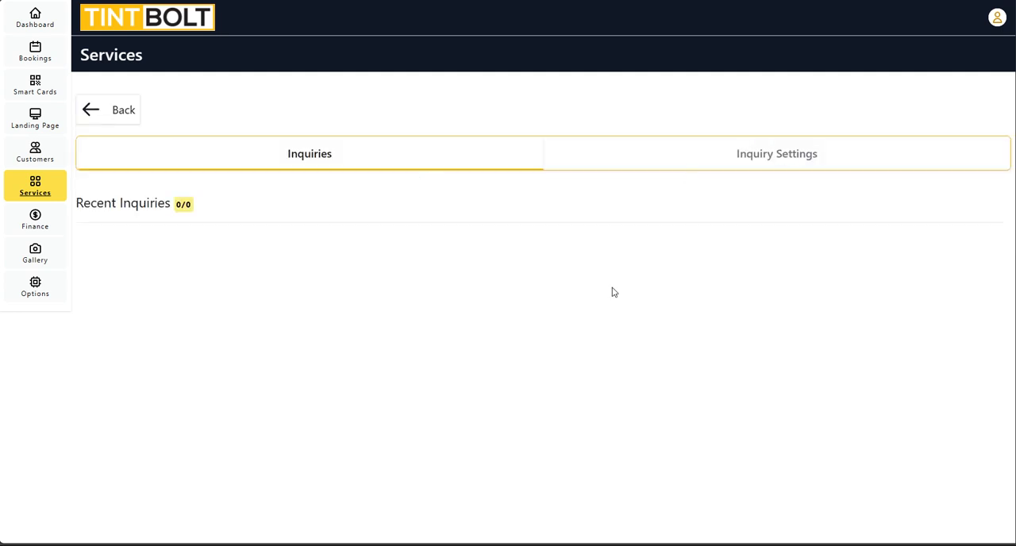
mouse_move(375, 135)
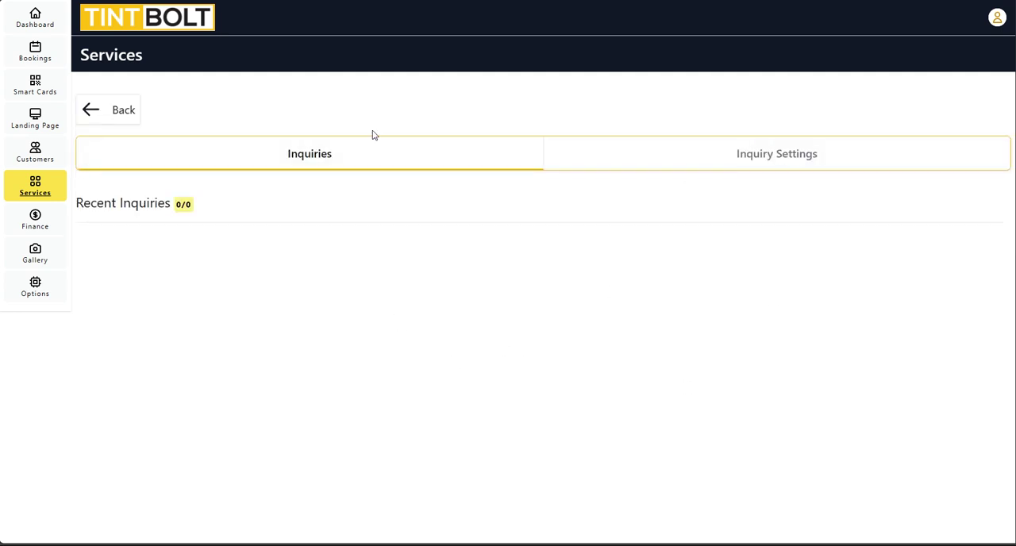
mouse_move(242, 204)
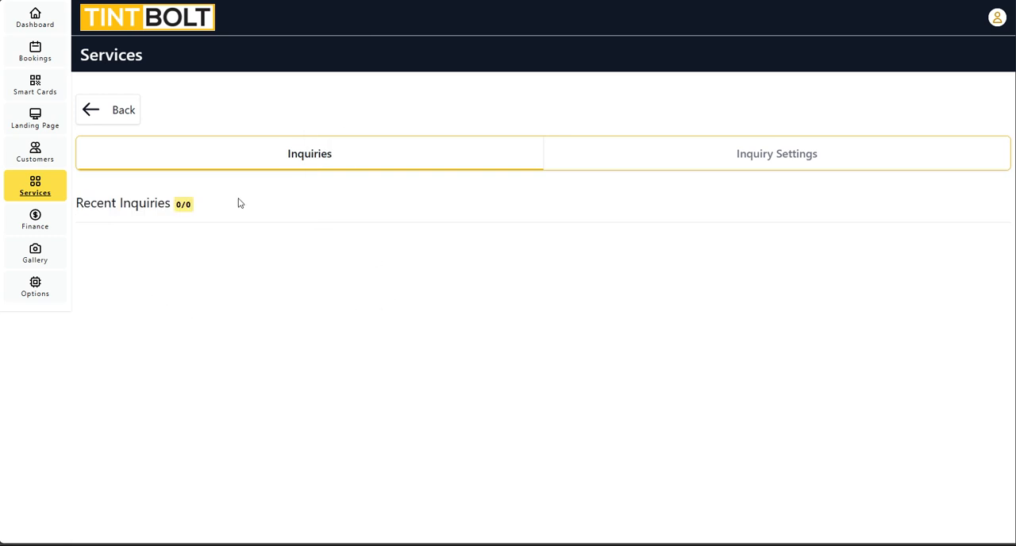
mouse_move(200, 427)
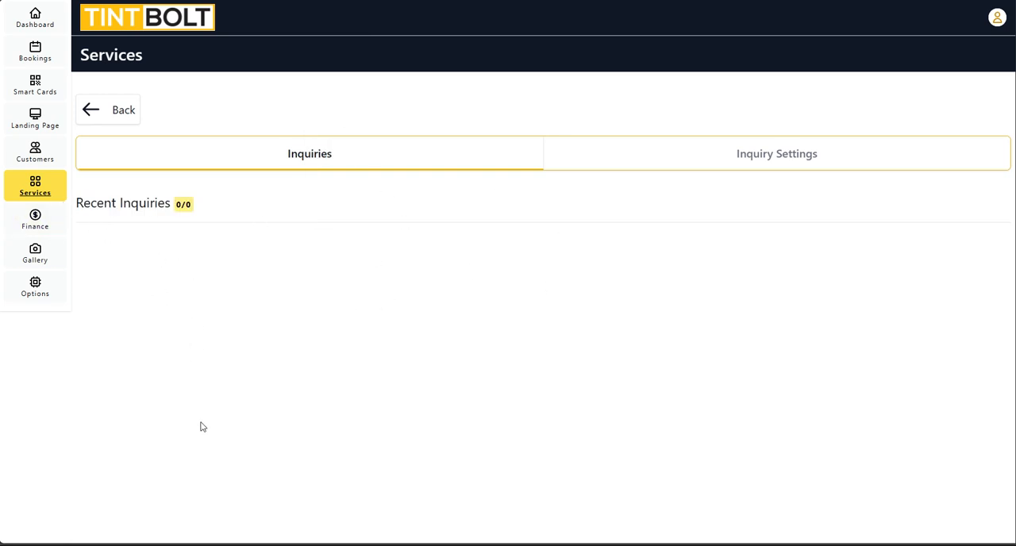
mouse_move(184, 243)
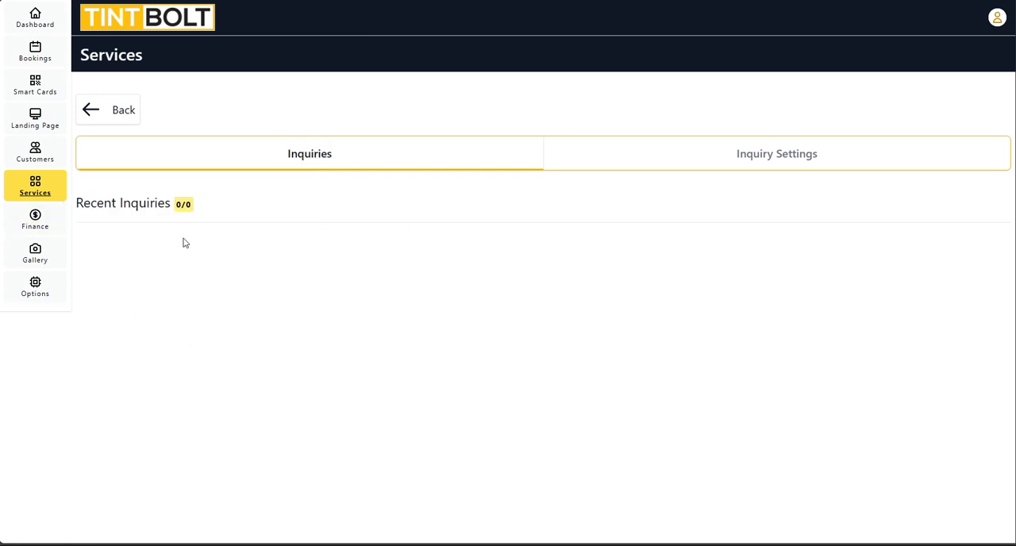
mouse_move(187, 248)
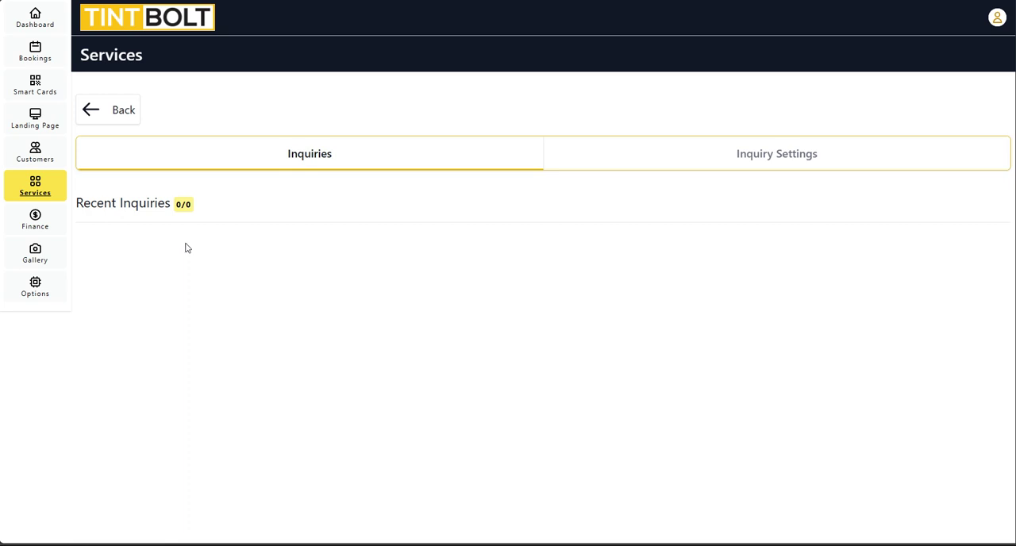
mouse_move(217, 235)
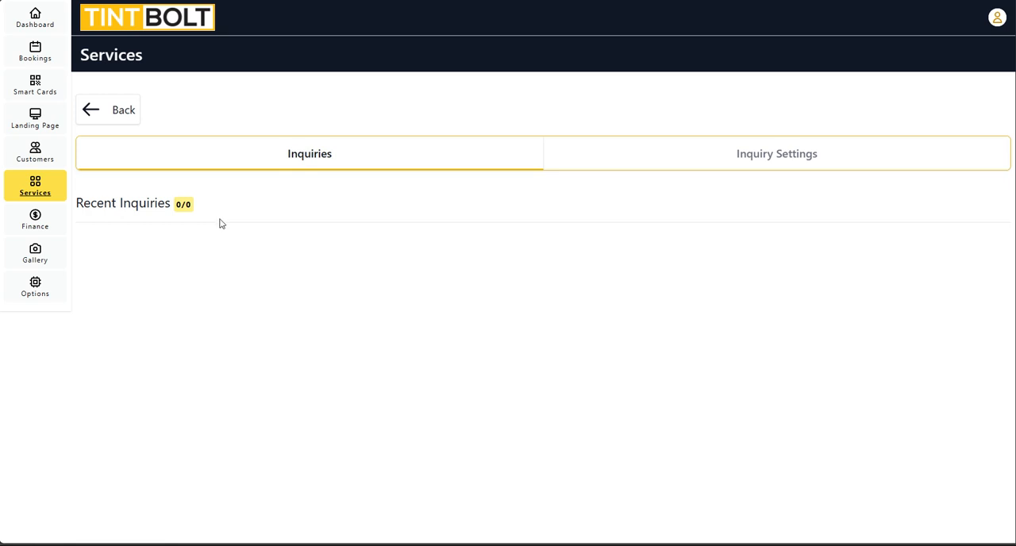
mouse_move(651, 273)
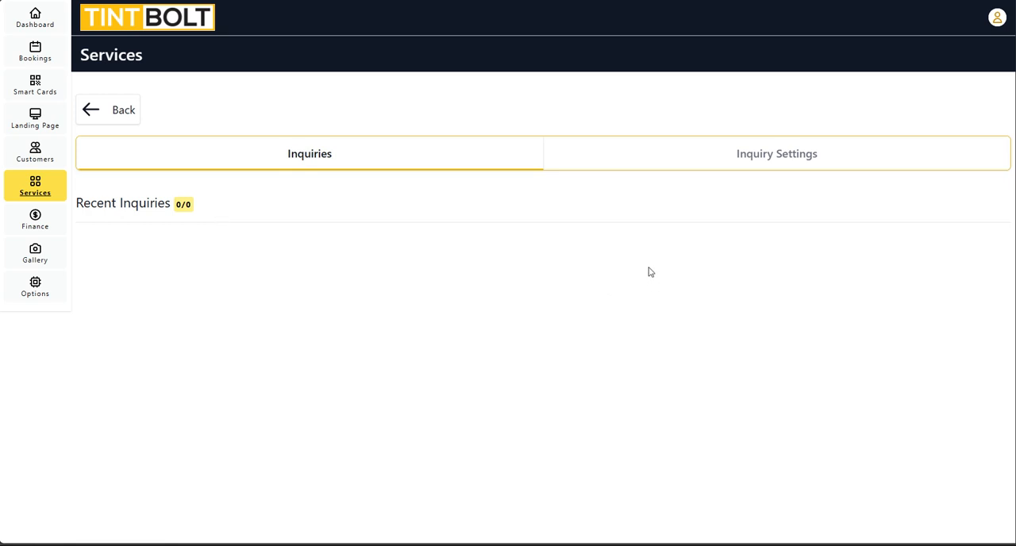
mouse_move(670, 277)
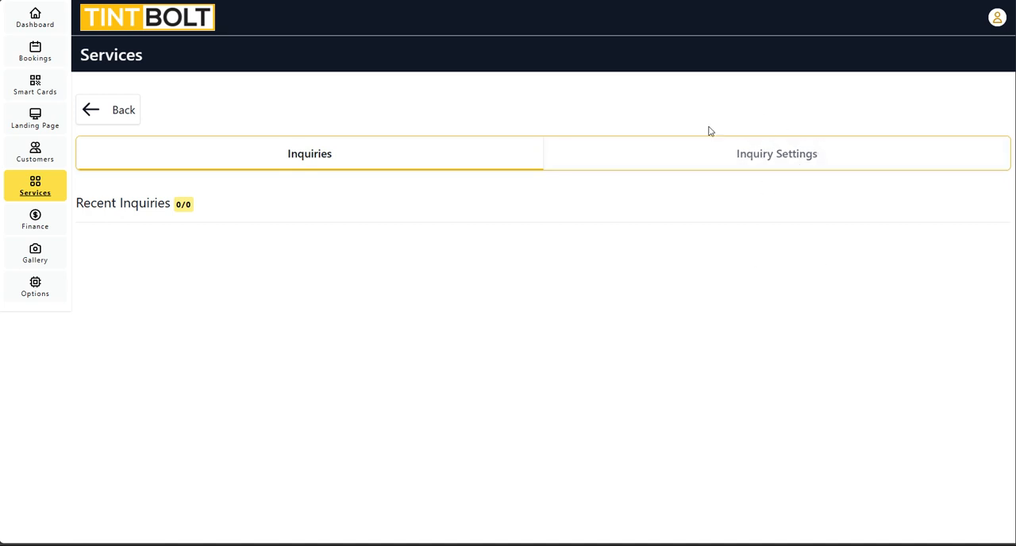
Enable architectural inquiries and save the 15 km service area distance
click(777, 153)
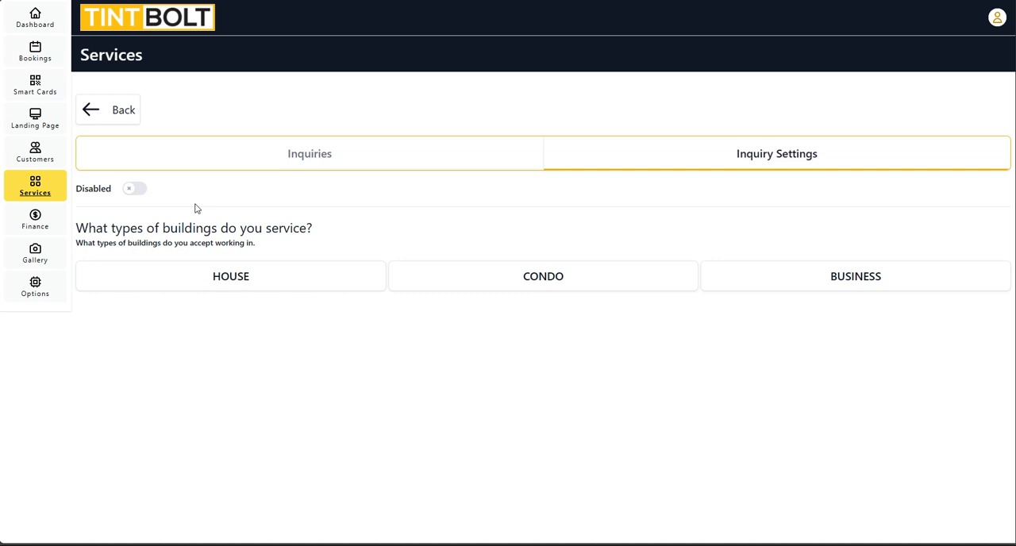
mouse_move(146, 204)
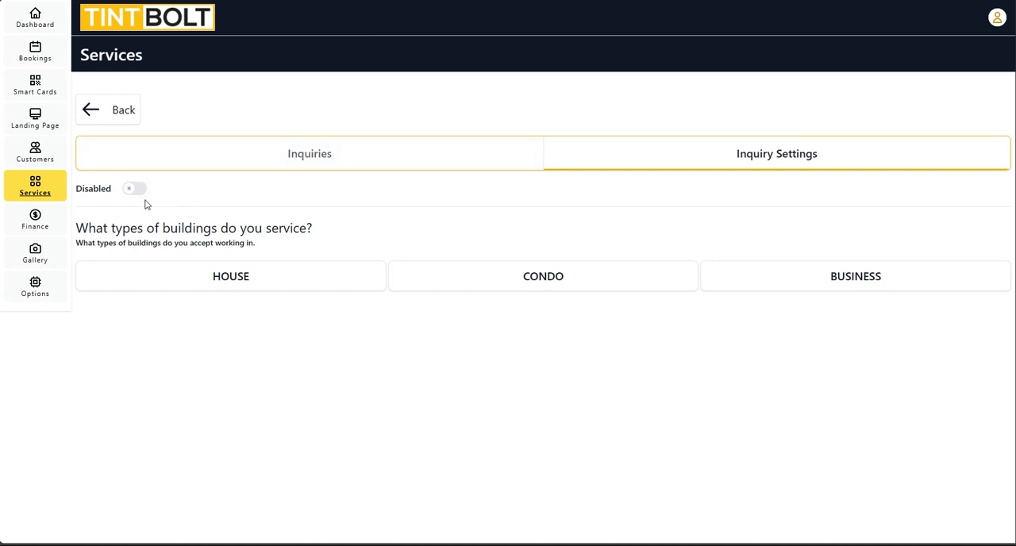
click(127, 188)
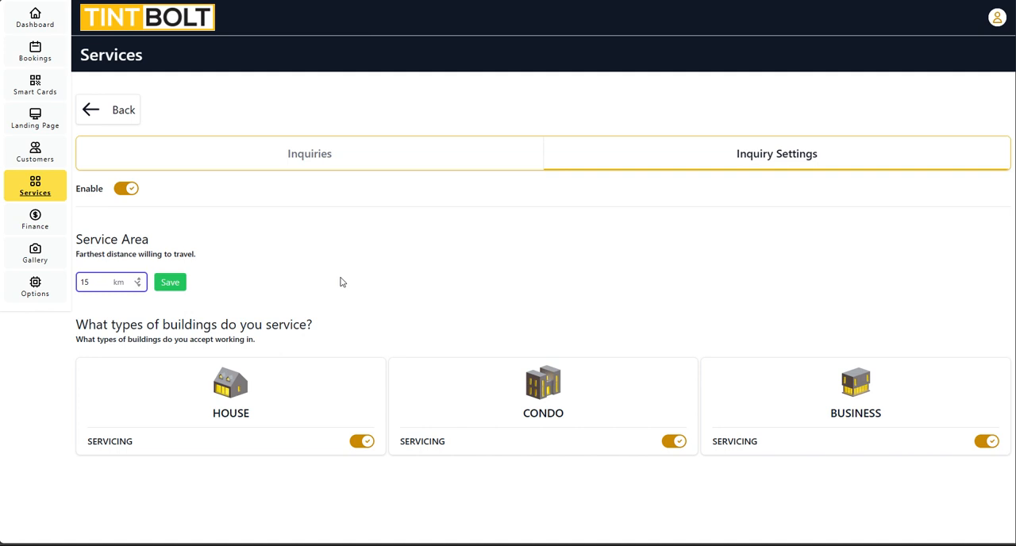
click(170, 283)
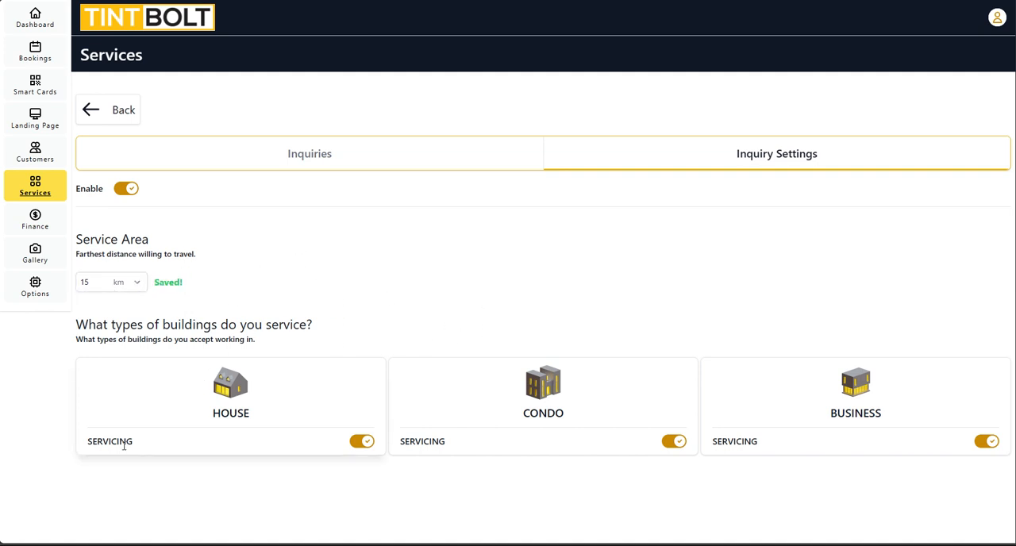
Toggle house servicing off and back on, leaving houses, condos and businesses serviced
click(362, 441)
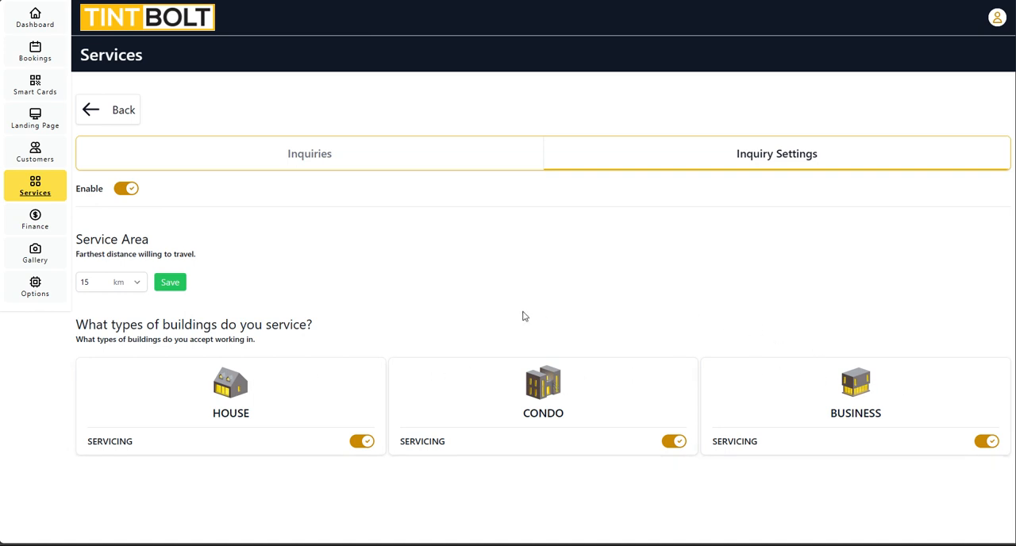
click(362, 441)
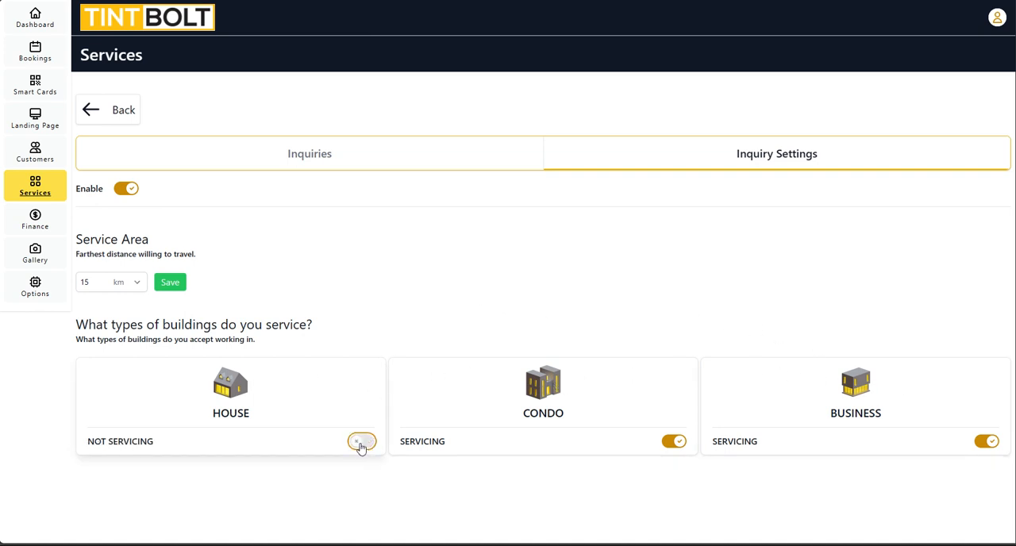
click(362, 441)
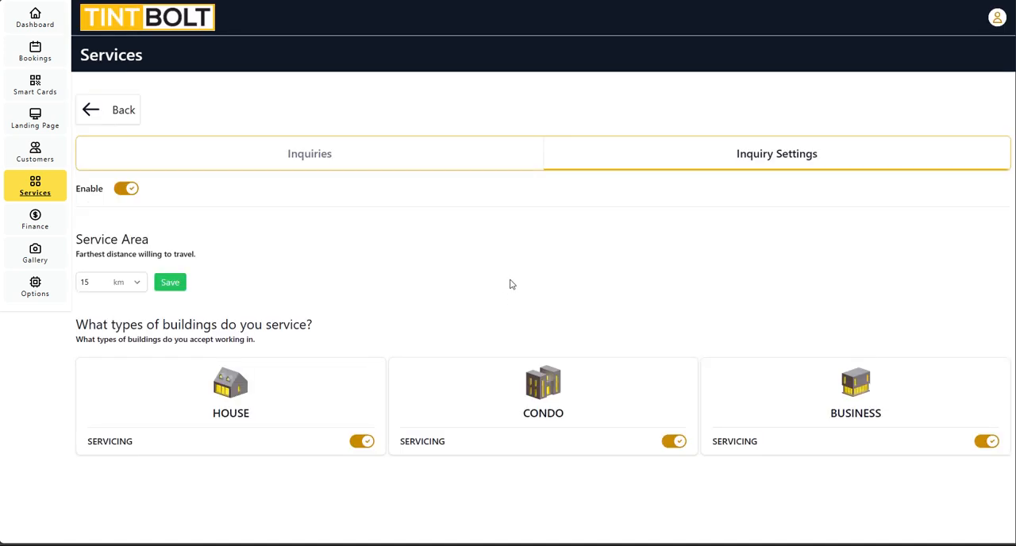
mouse_move(533, 279)
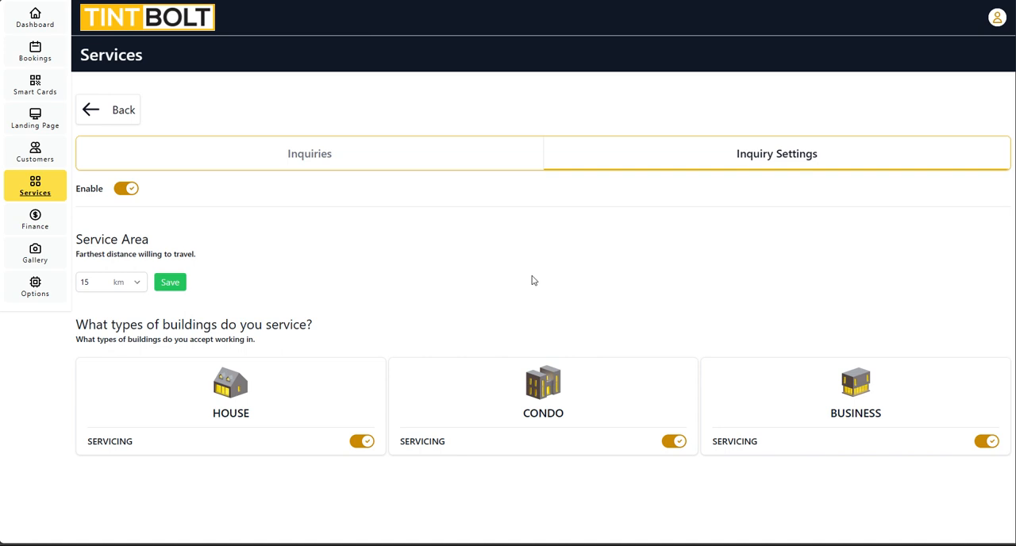
mouse_move(22, 392)
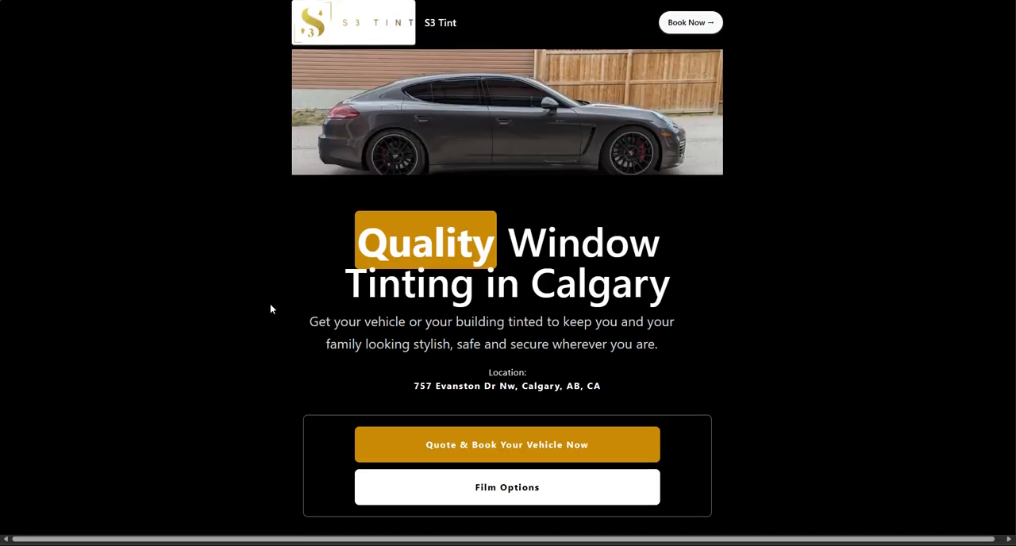
Scroll the S3 Tint home page down to the Flat Glass Inquiry button
scroll(down, 3)
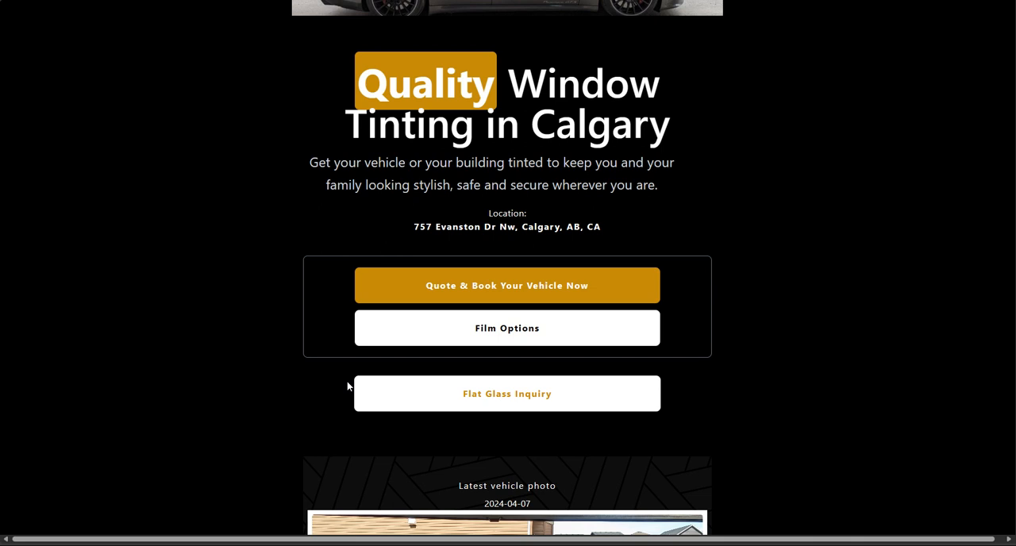
mouse_move(352, 389)
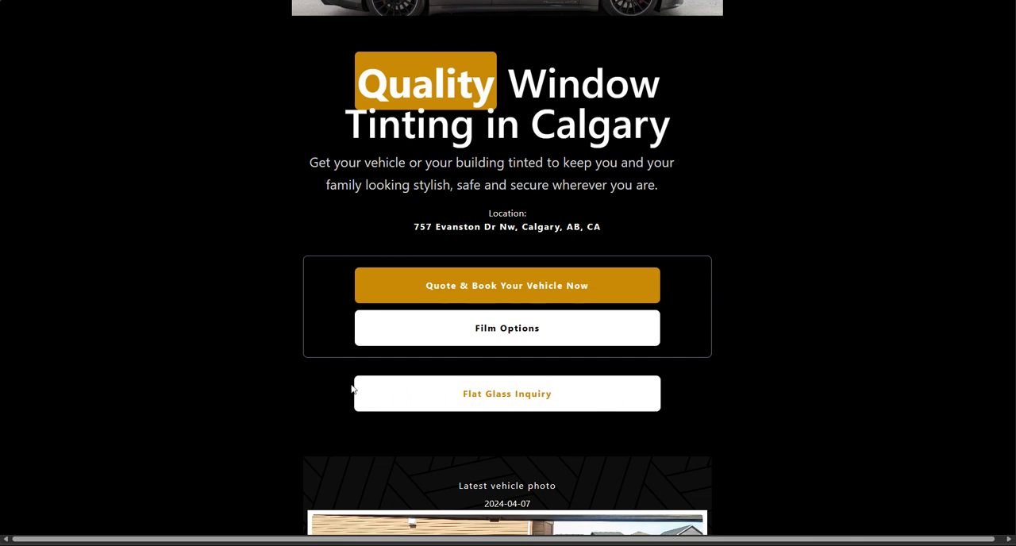
mouse_move(419, 406)
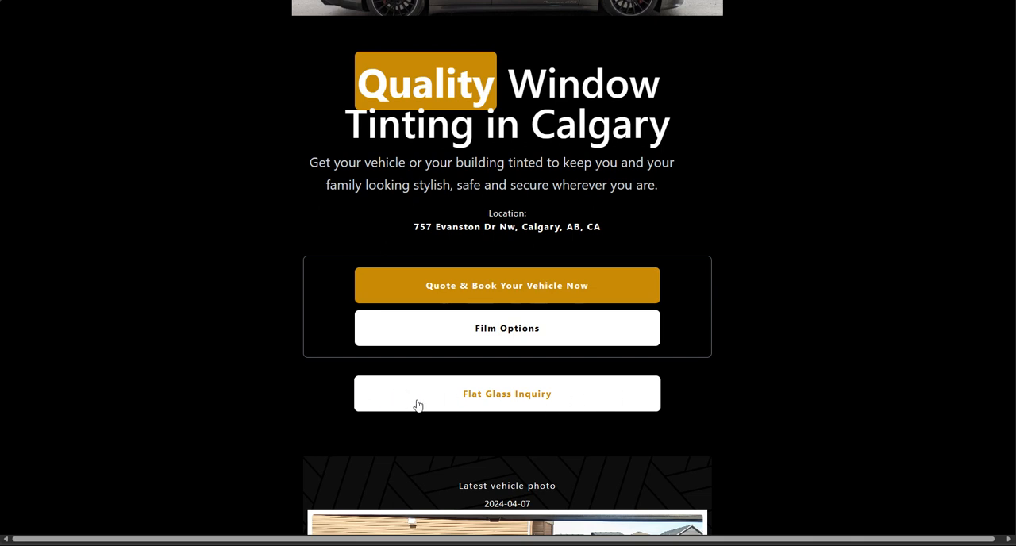
Start a flat glass estimate and enter '123', getting an out-of-area New York address
click(507, 394)
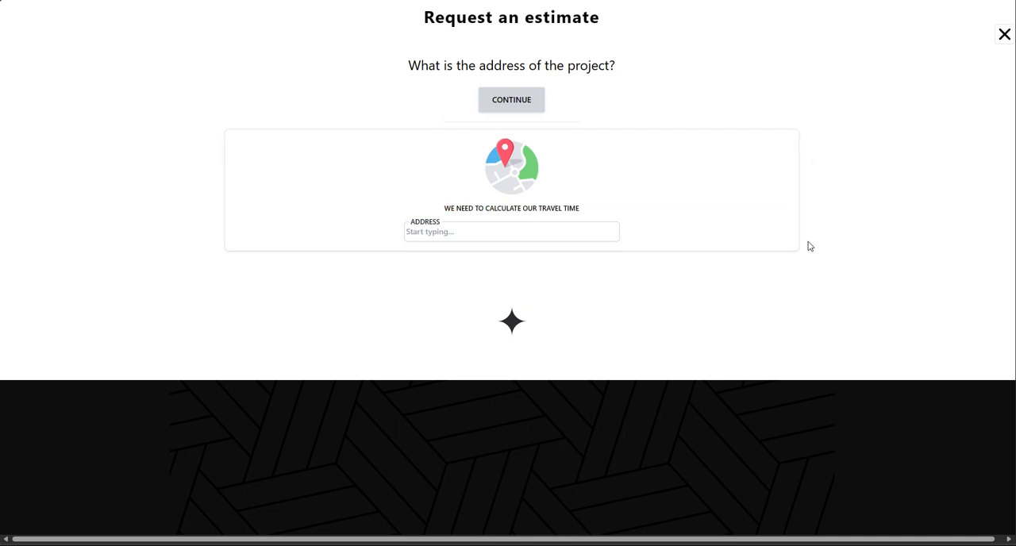
mouse_move(445, 259)
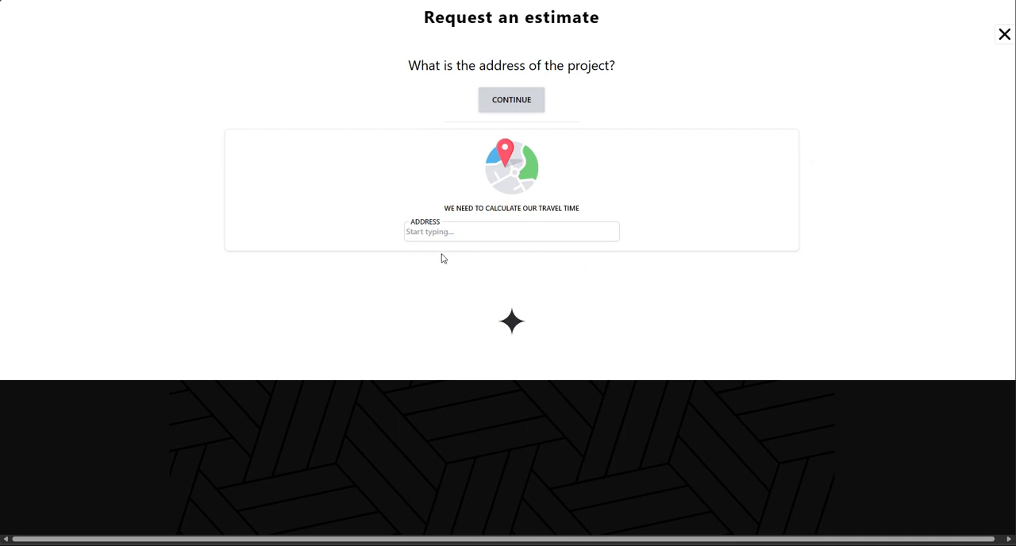
mouse_move(429, 299)
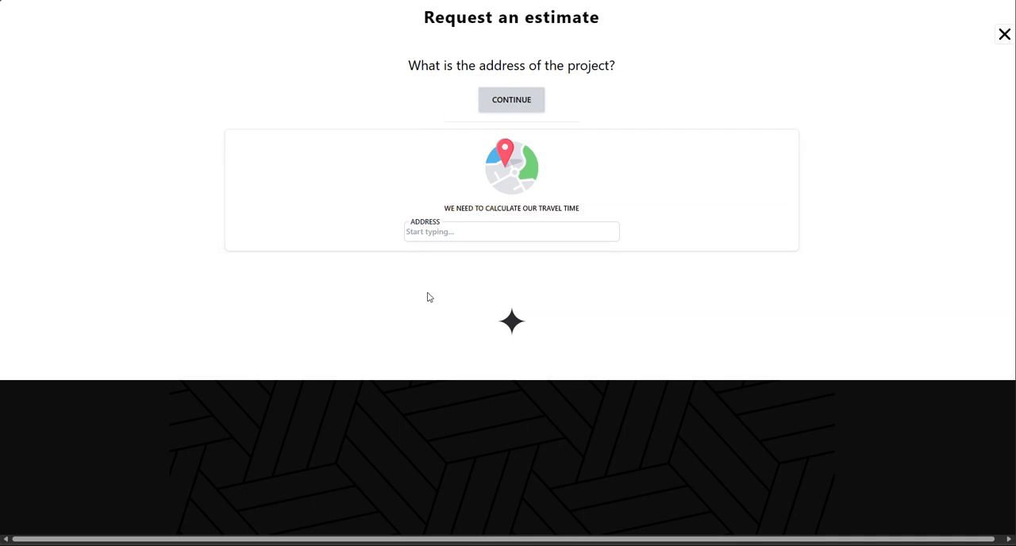
mouse_move(441, 260)
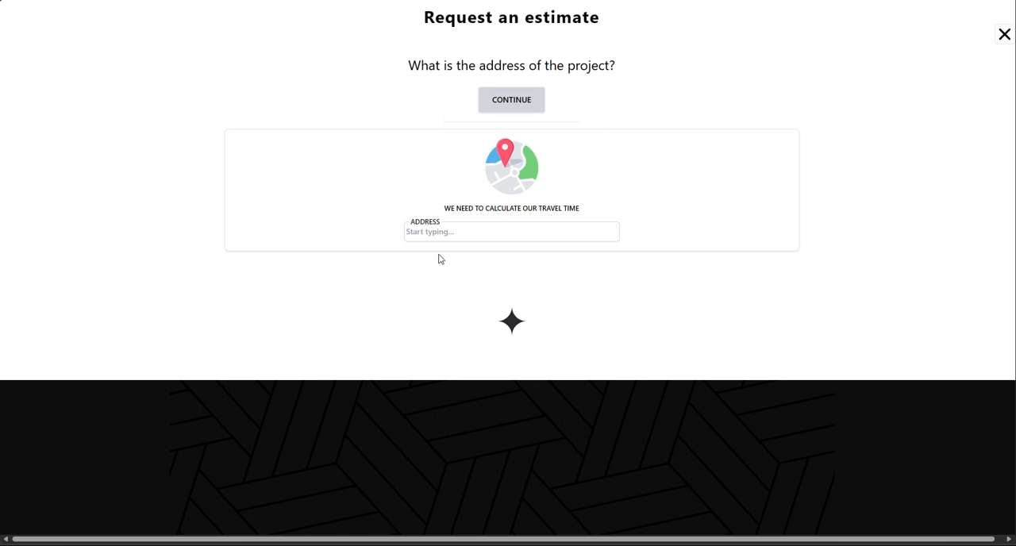
click(511, 232)
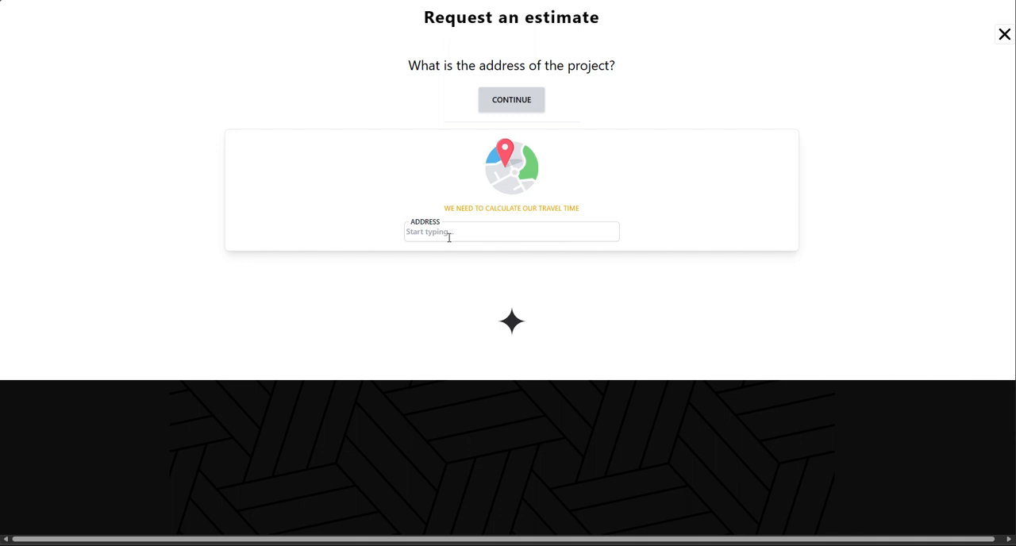
click(511, 232)
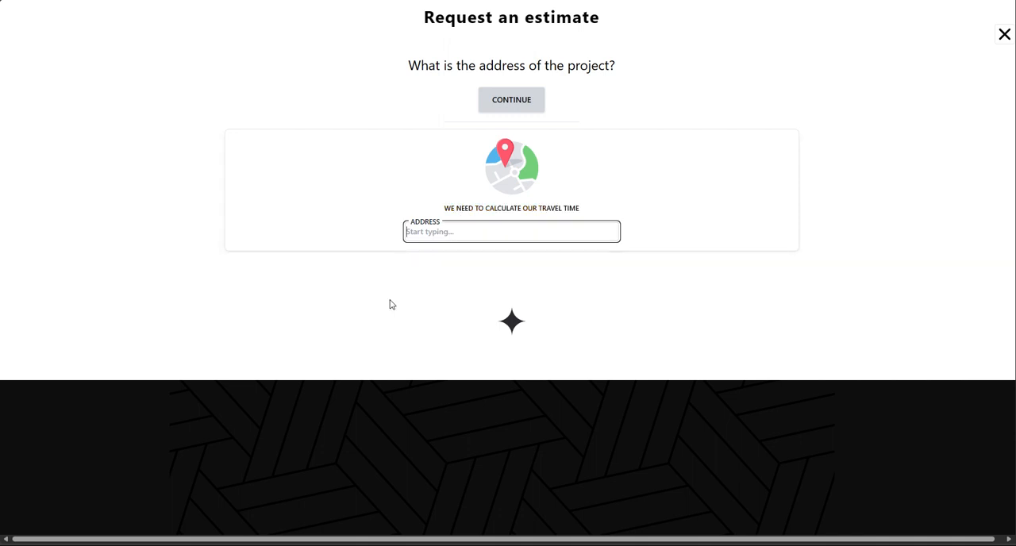
text(123)
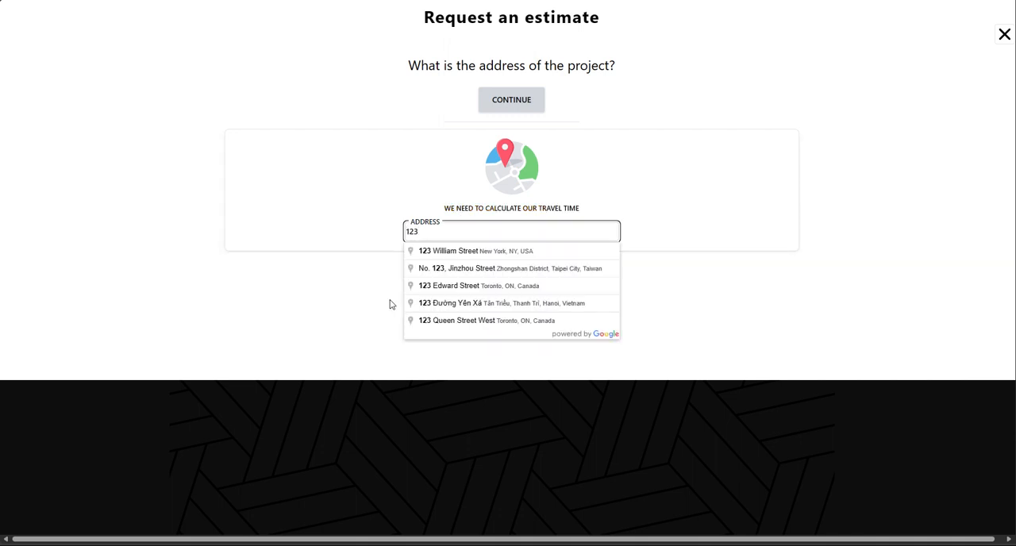
mouse_move(492, 257)
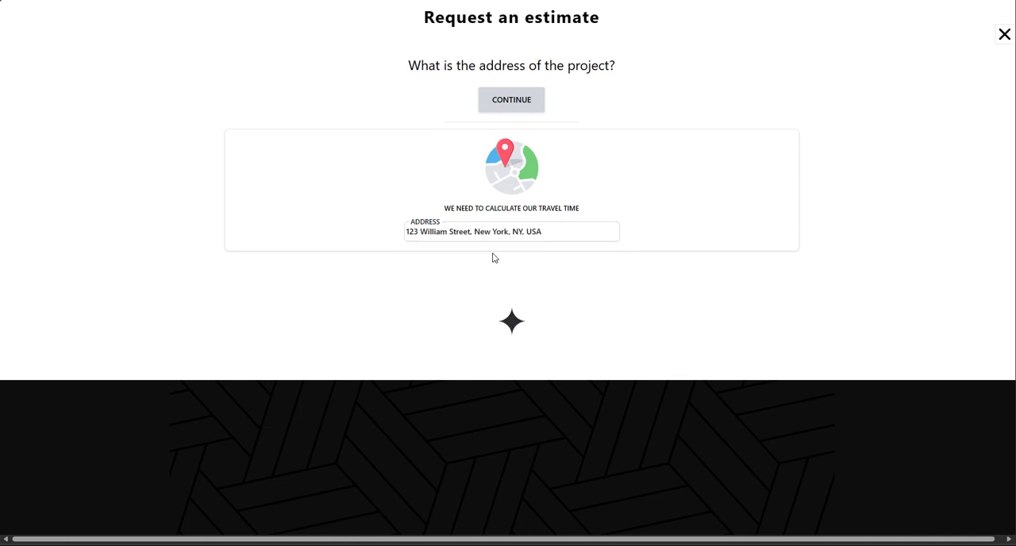
click(511, 98)
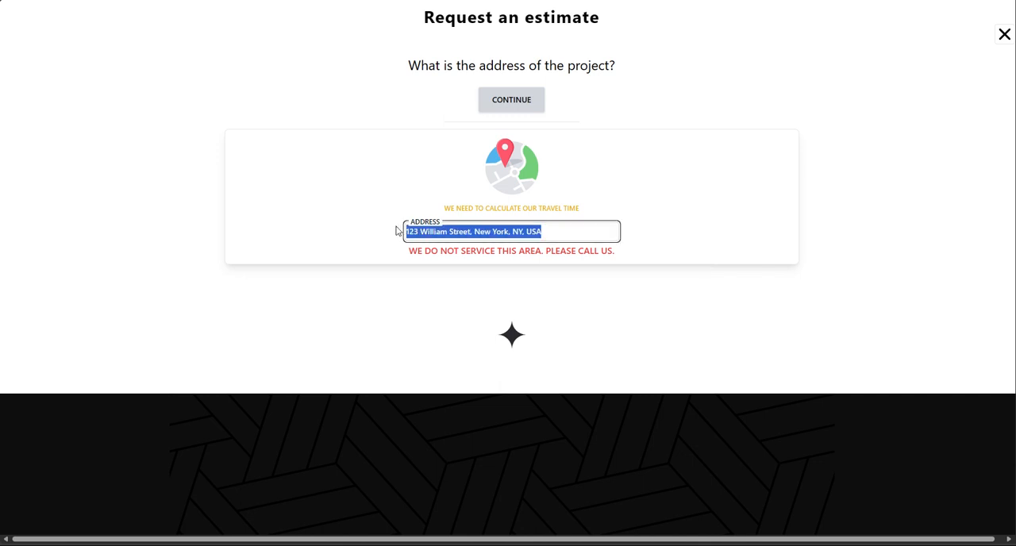
text(757 ev)
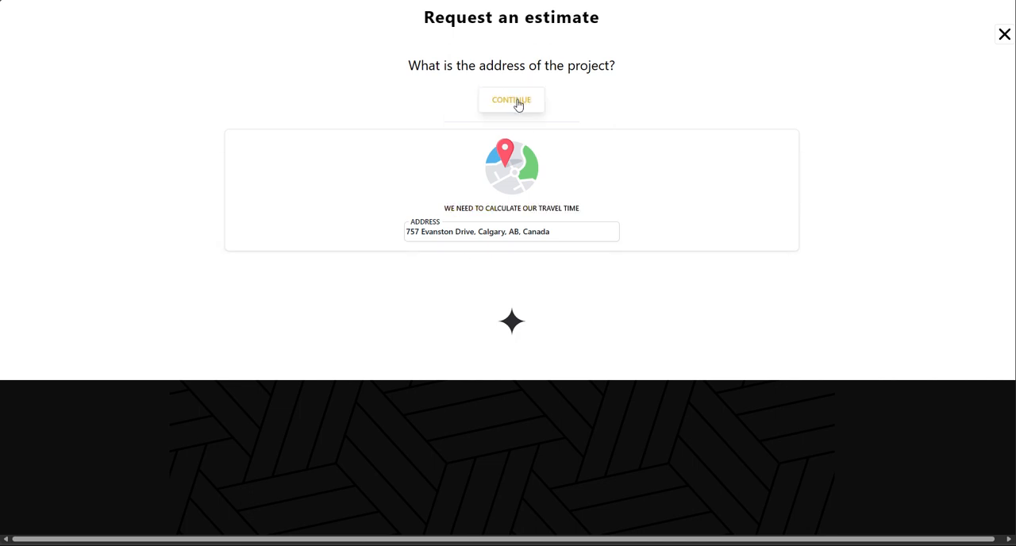
Confirm the Calgary address, choose Business with 8 windows and continue to contact details
click(511, 98)
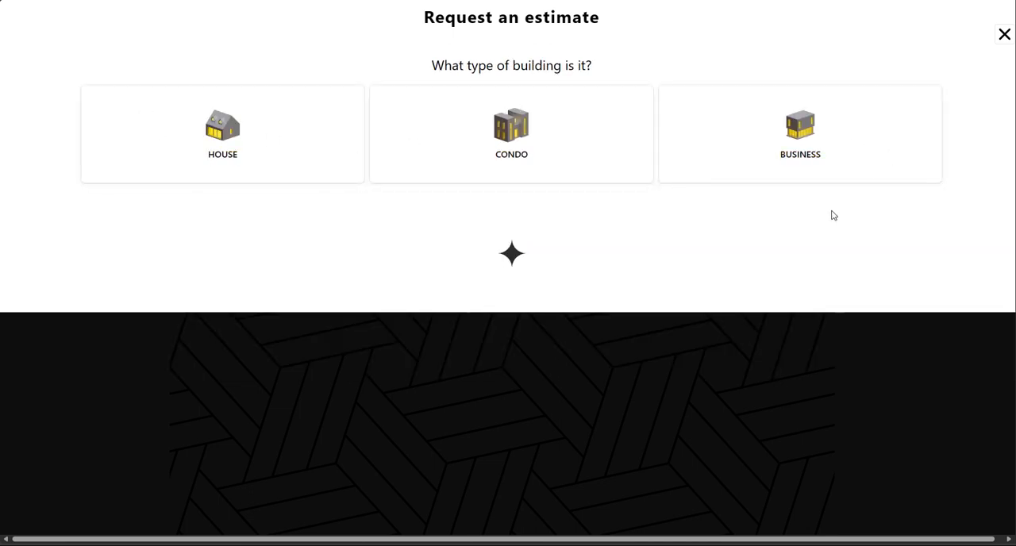
click(800, 134)
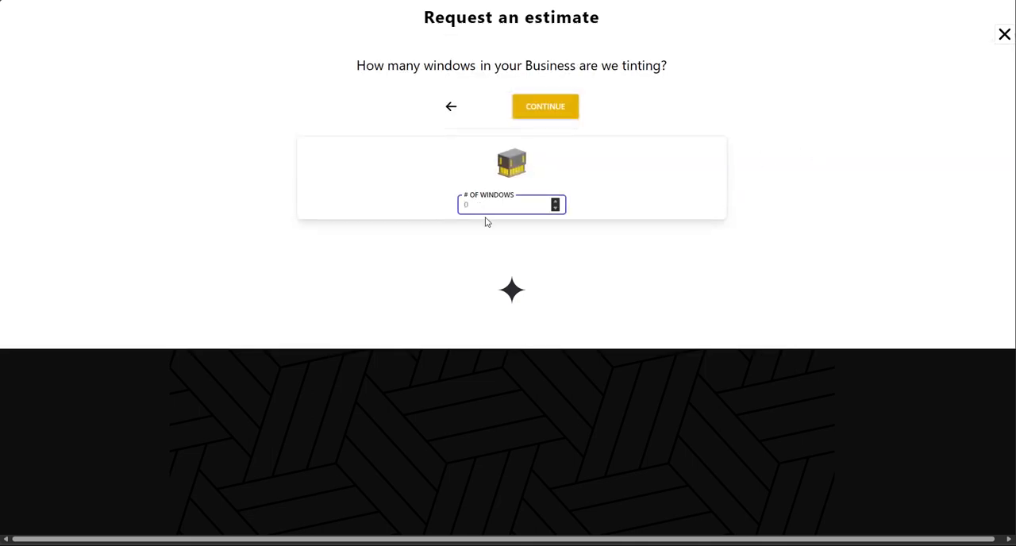
text(8)
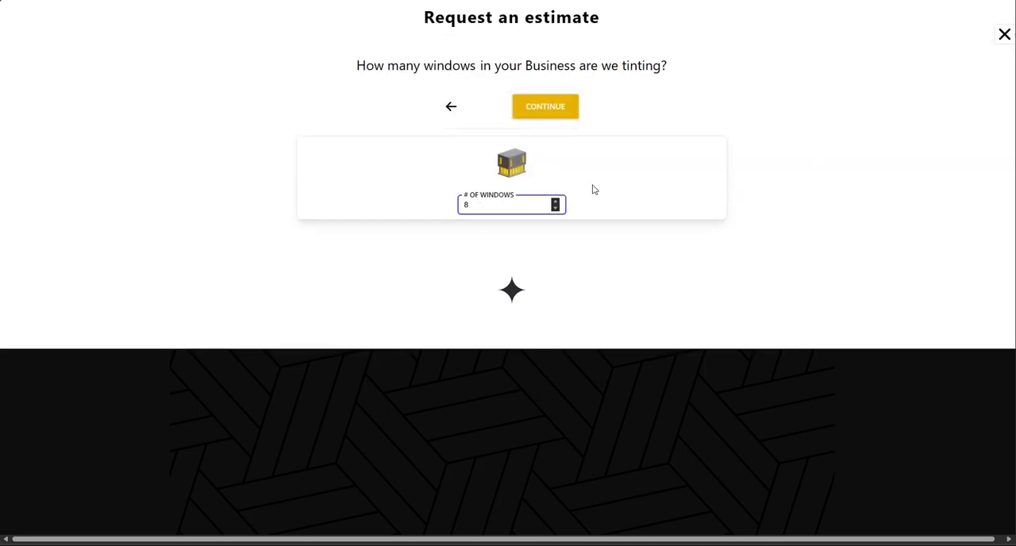
click(546, 105)
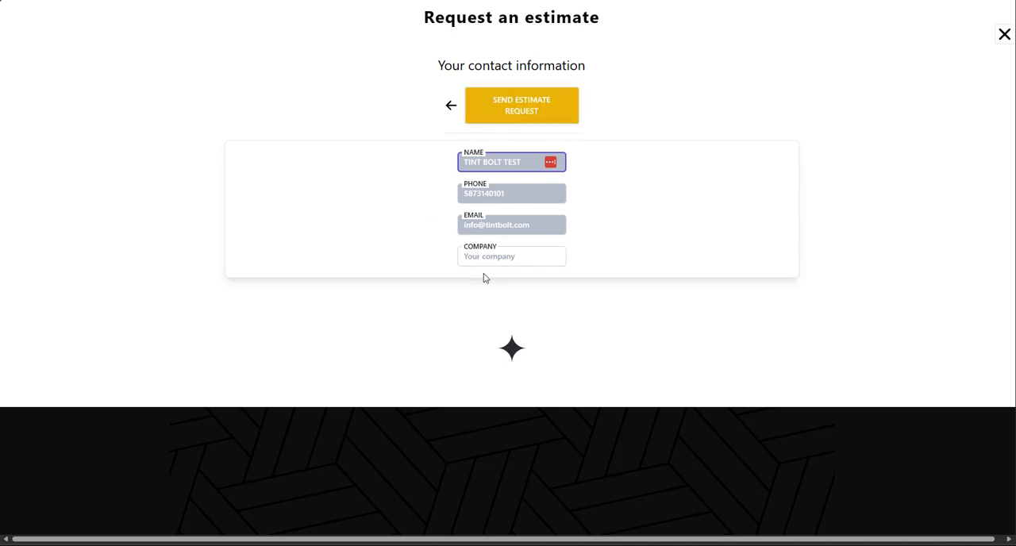
Enter company name 'S3' and submit the estimate request to get the success message
click(508, 256)
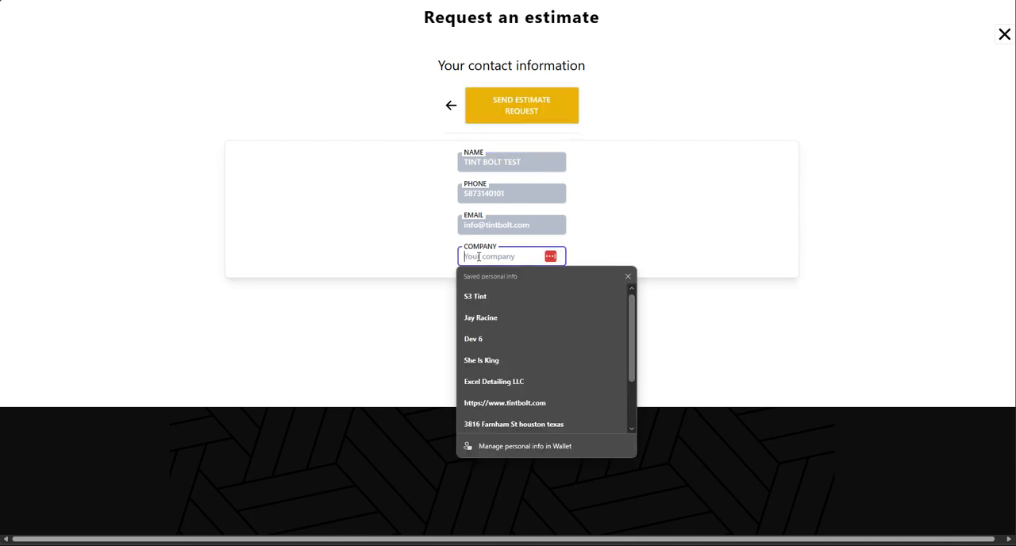
text(S3 Tint)
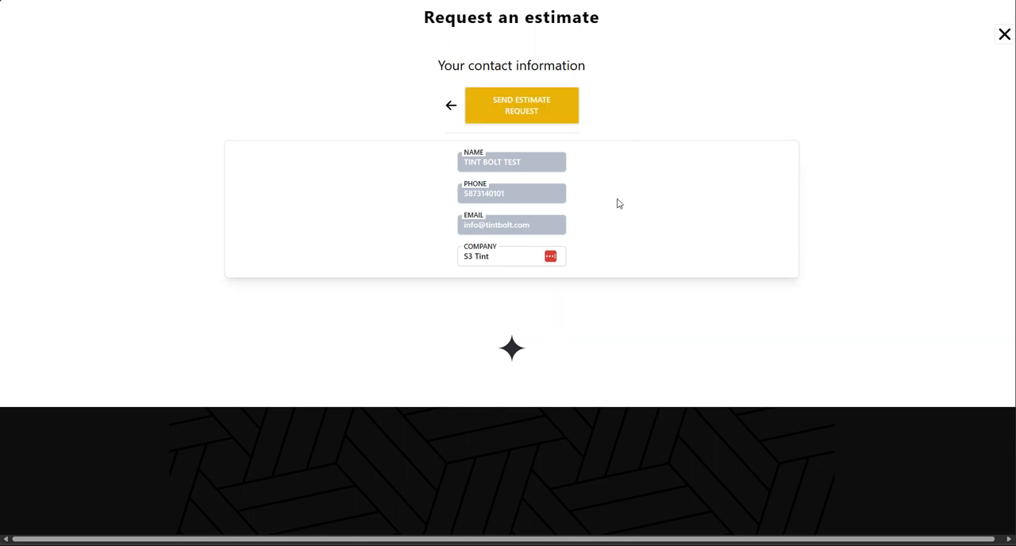
mouse_move(650, 167)
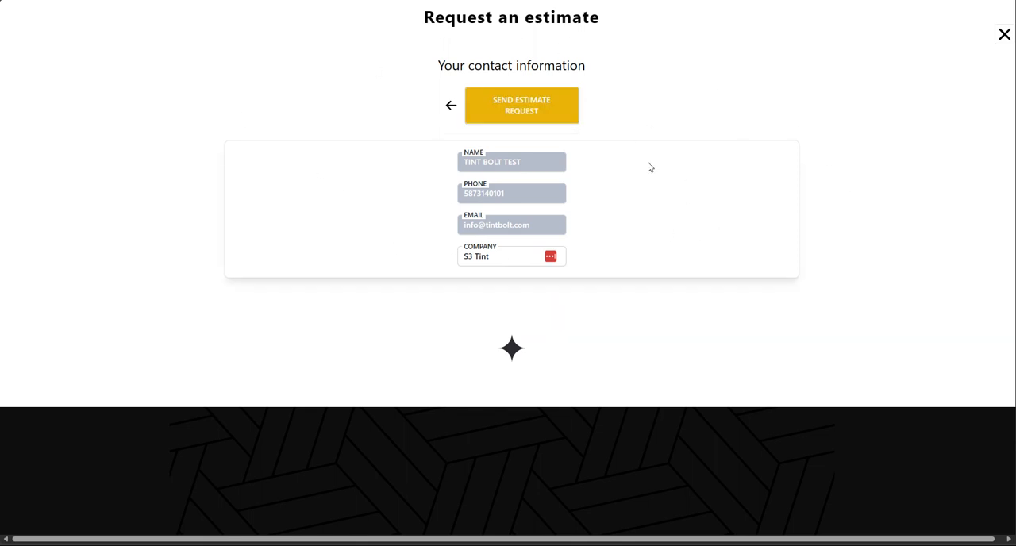
mouse_move(412, 333)
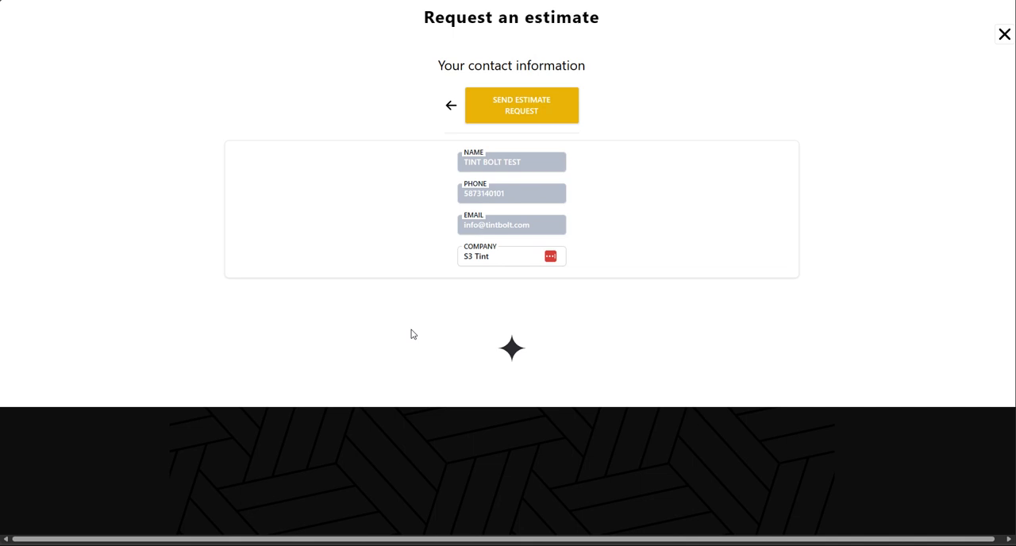
mouse_move(654, 210)
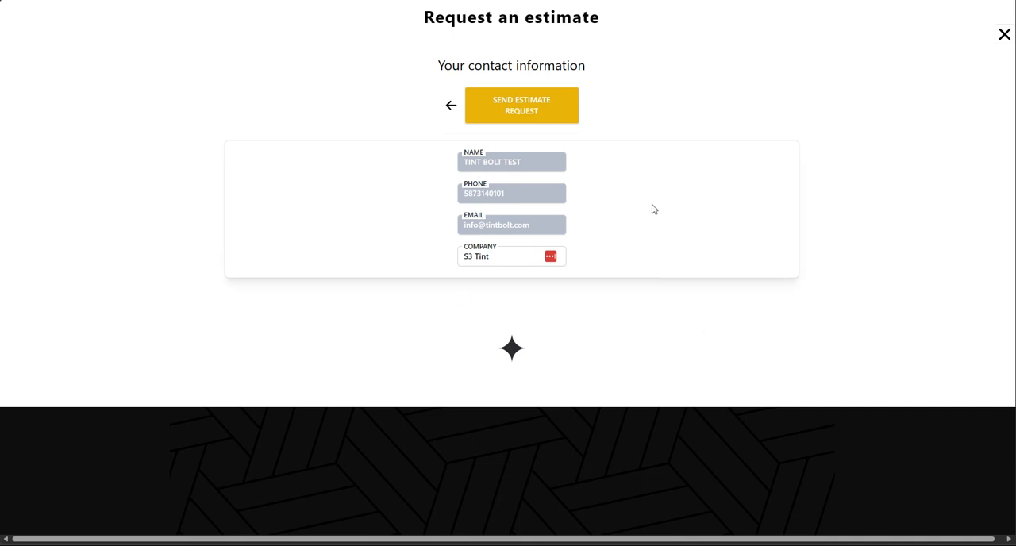
click(521, 105)
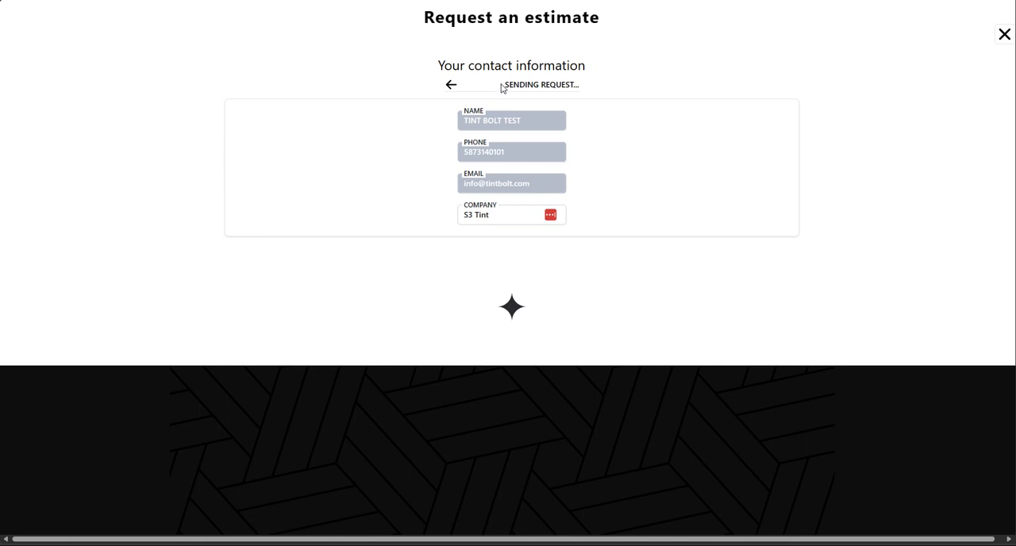
mouse_move(655, 96)
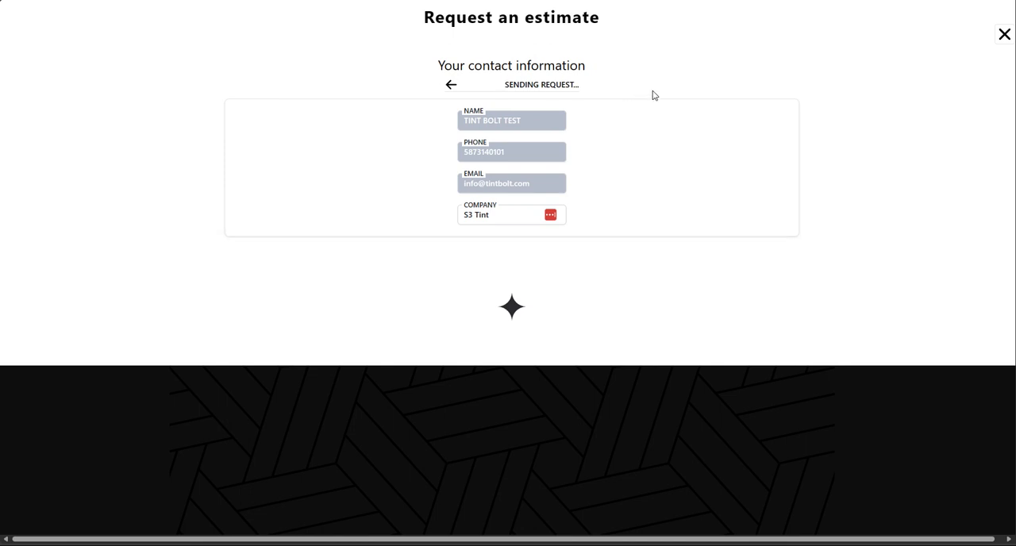
mouse_move(473, 109)
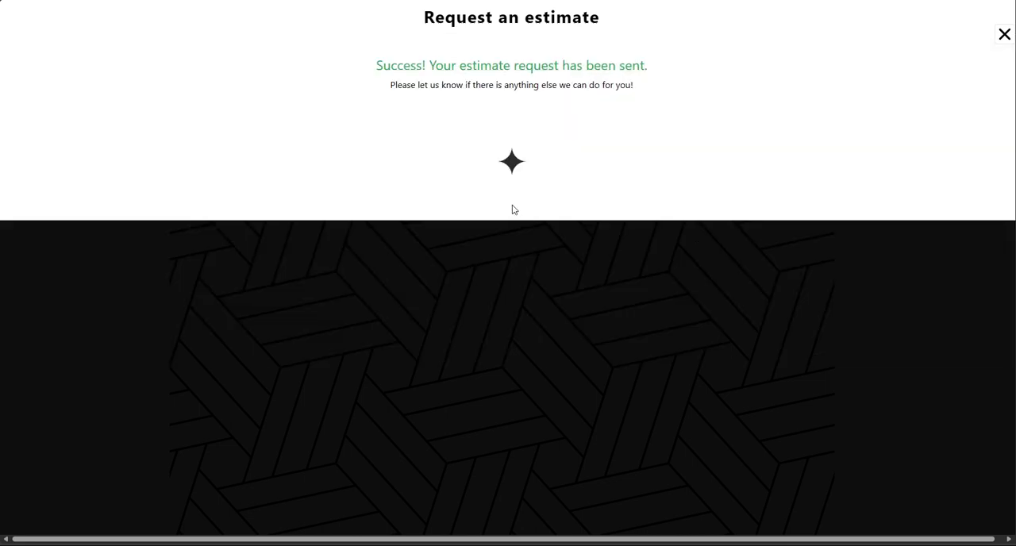
mouse_move(143, 216)
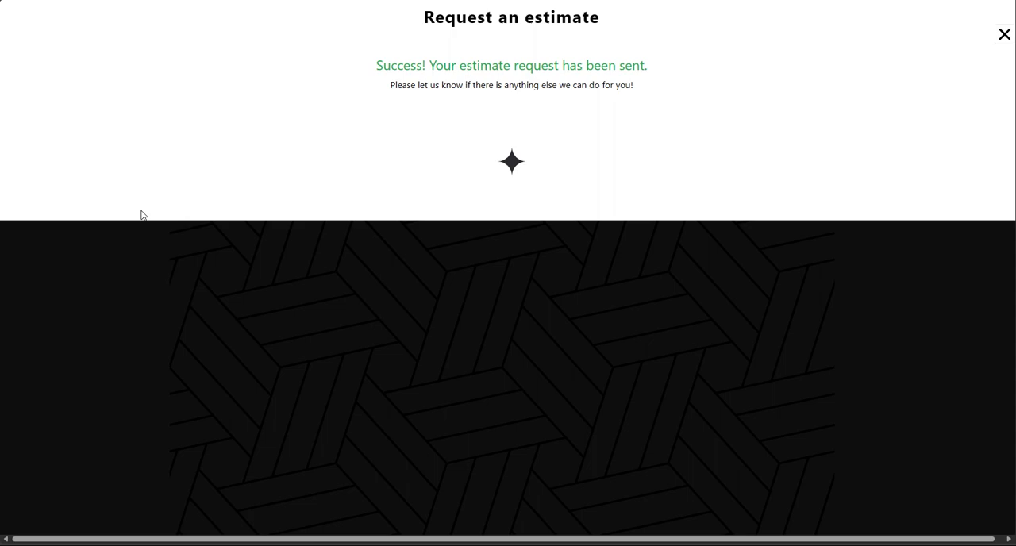
Return to TintBolt Services and view Recent Inquiries listing the TINT BOLT TEST 8-window inquiry
click(1004, 33)
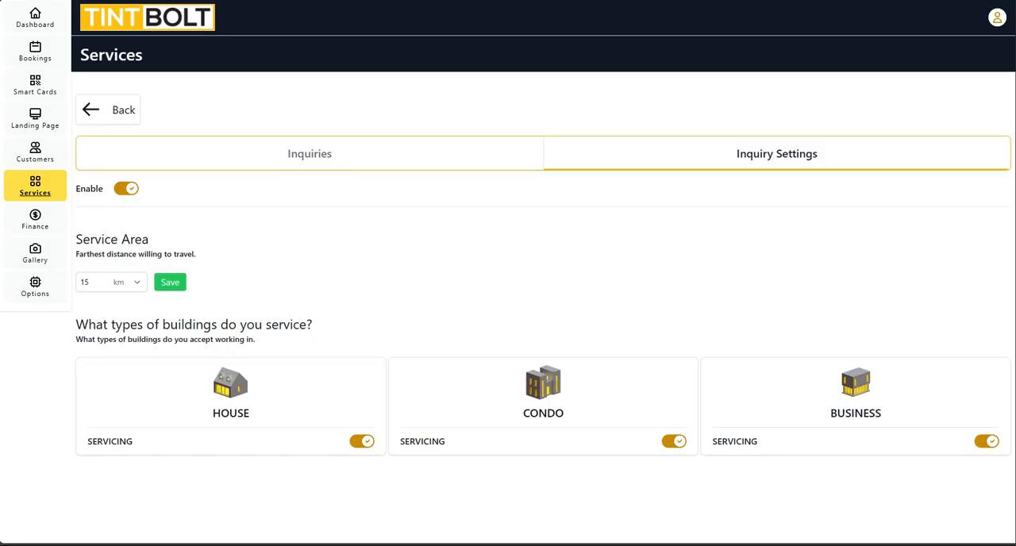
click(108, 109)
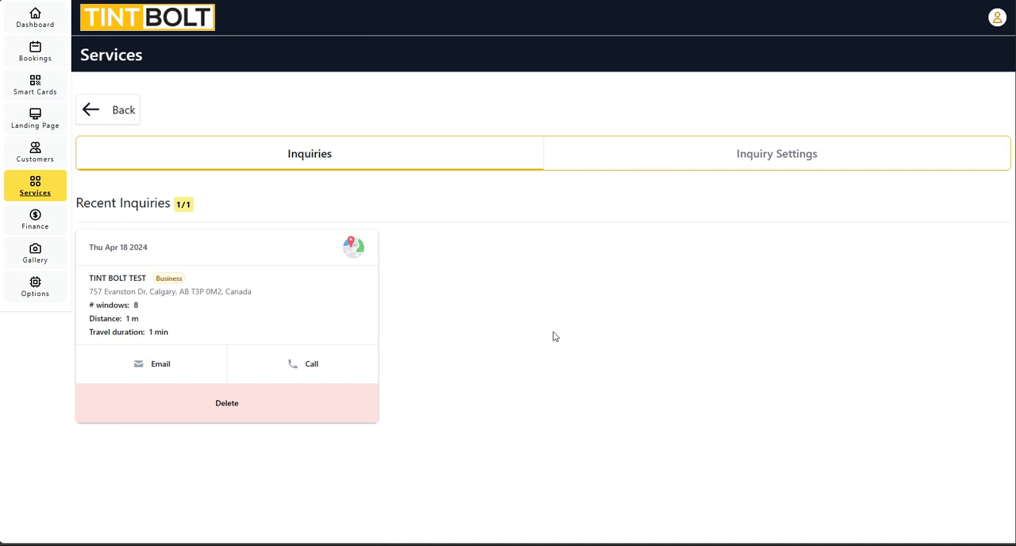
mouse_move(101, 356)
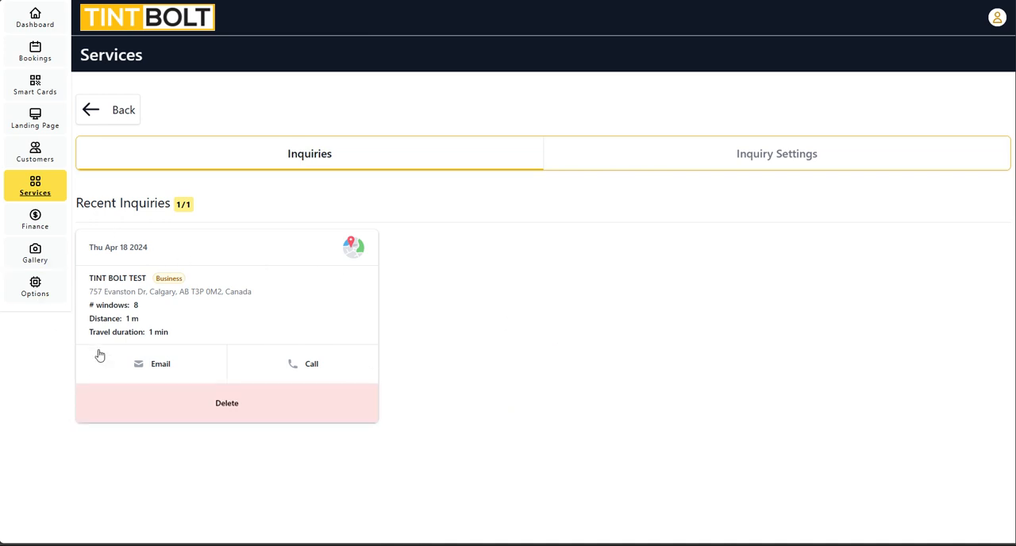
mouse_move(378, 340)
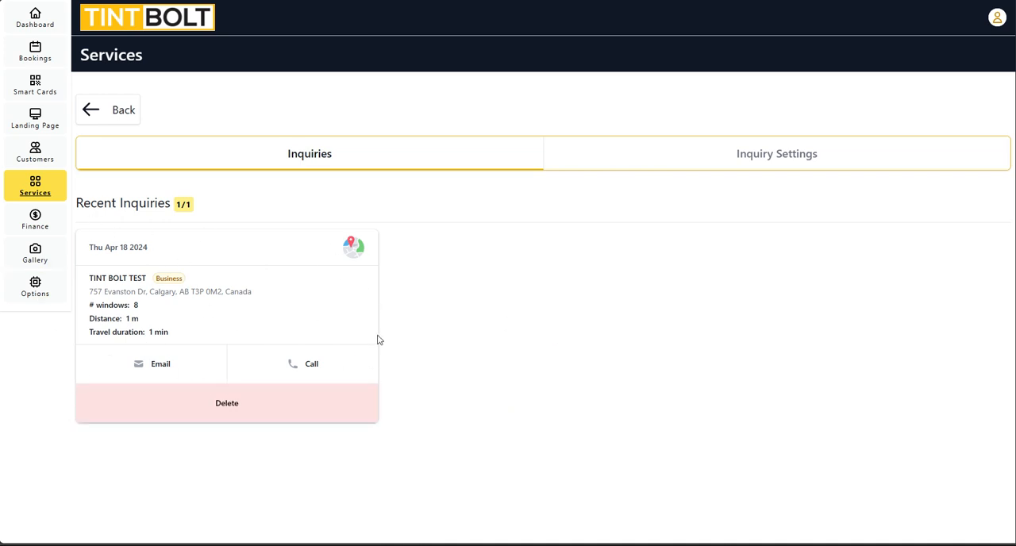
mouse_move(146, 329)
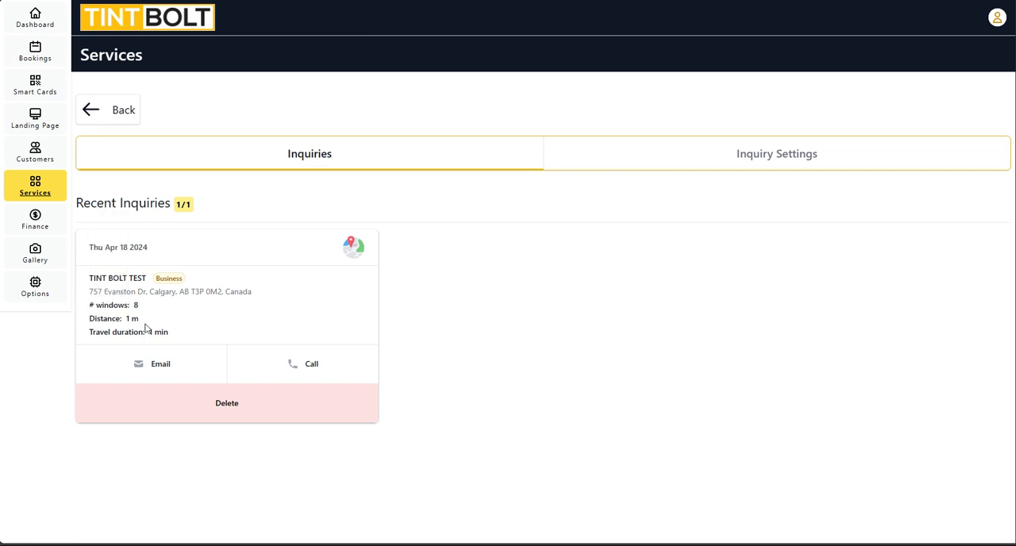
mouse_move(130, 317)
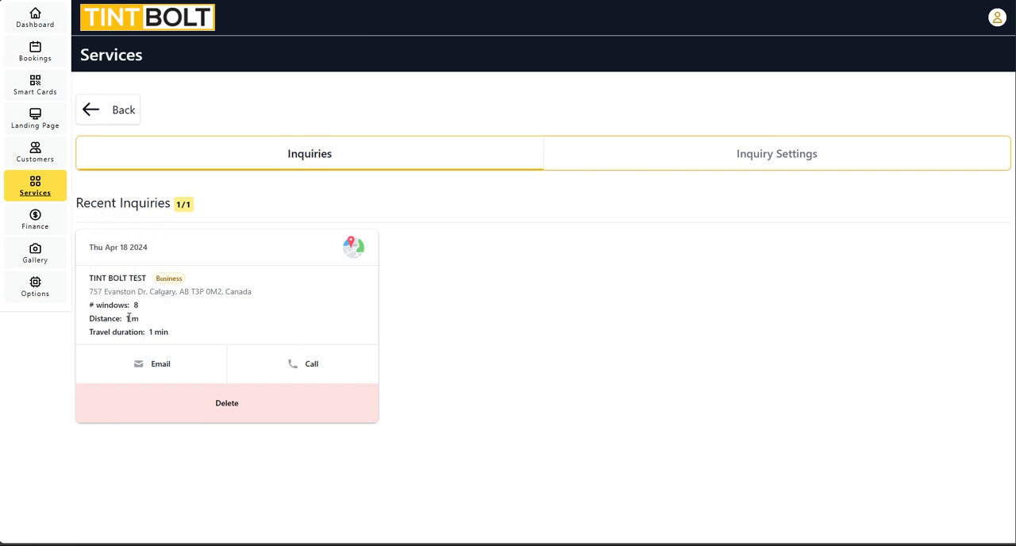
mouse_move(200, 322)
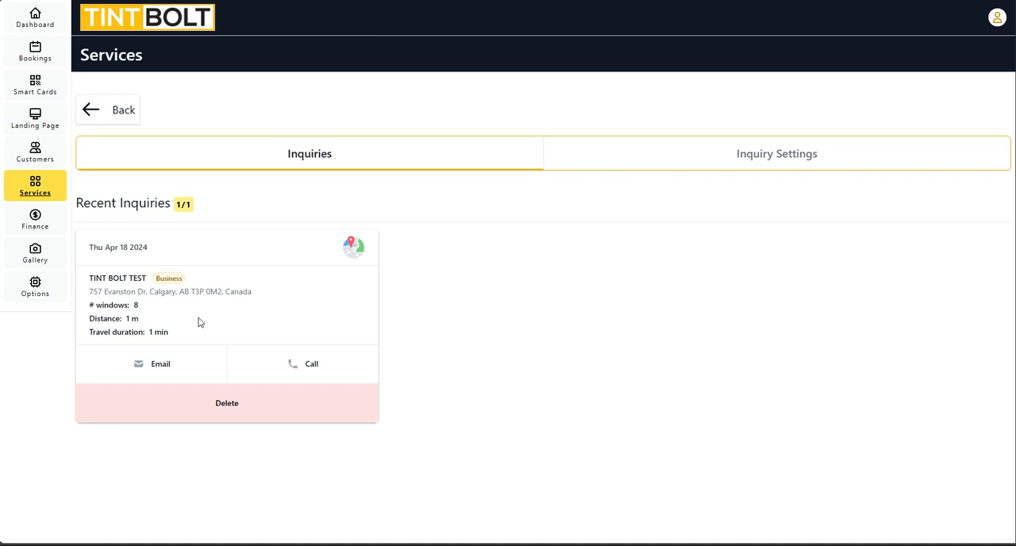
mouse_move(294, 339)
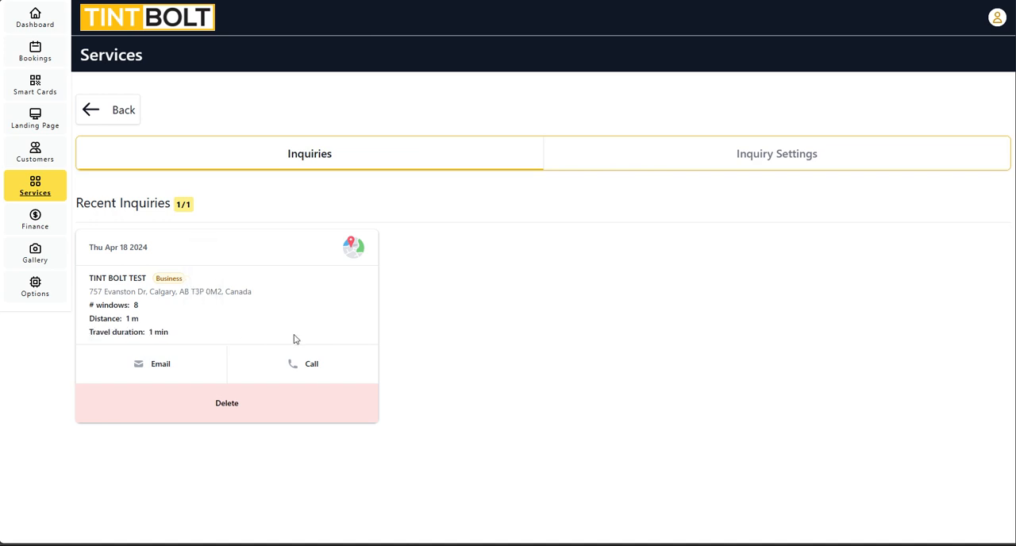
mouse_move(175, 308)
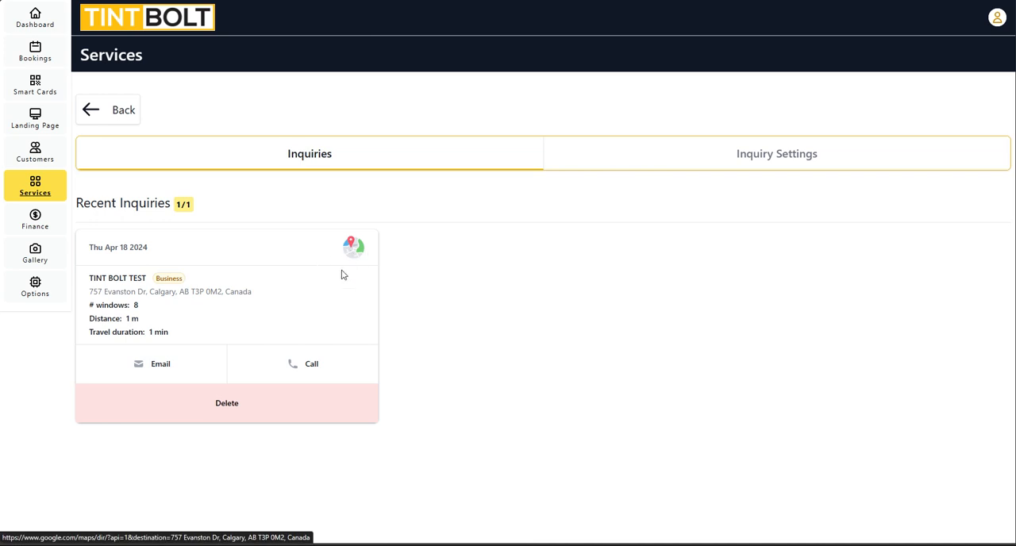
mouse_move(345, 254)
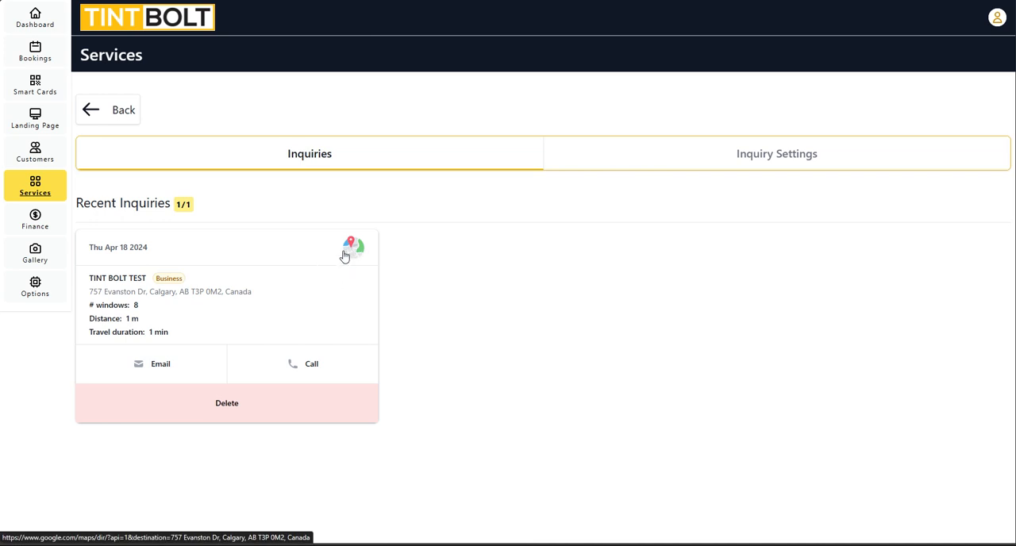
mouse_move(353, 247)
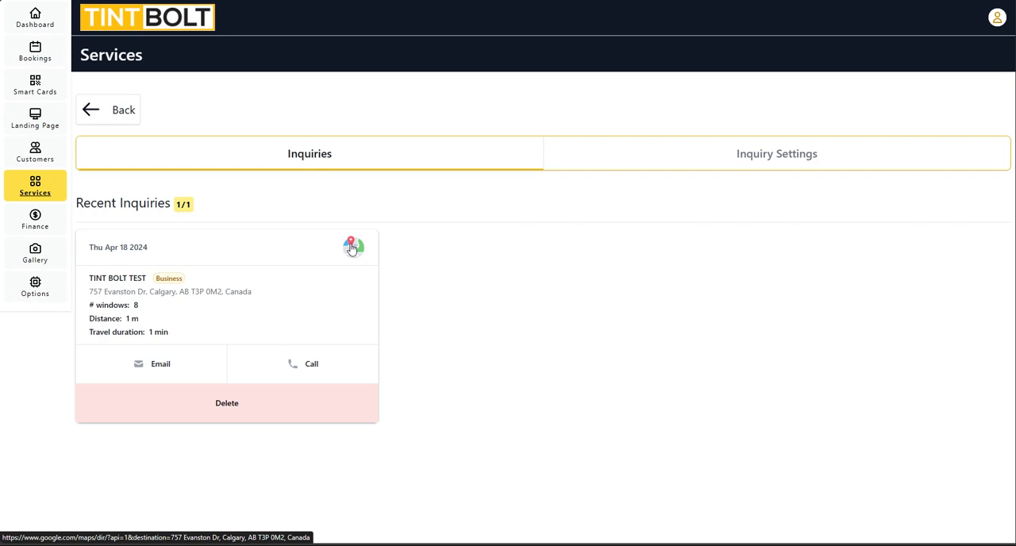
Delete the TINT BOLT TEST inquiry and confirm, leaving Recent Inquiries at 0/0
click(352, 246)
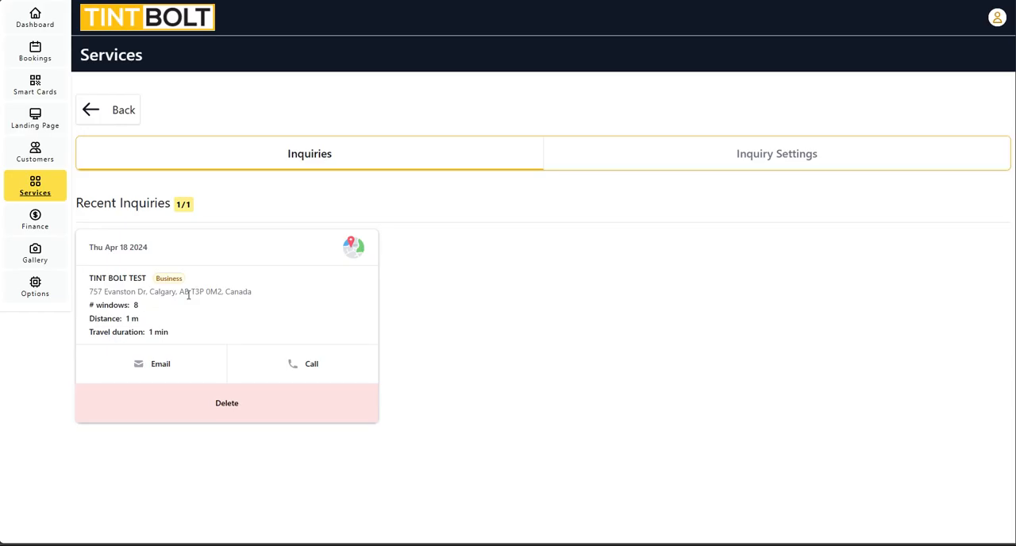
mouse_move(165, 346)
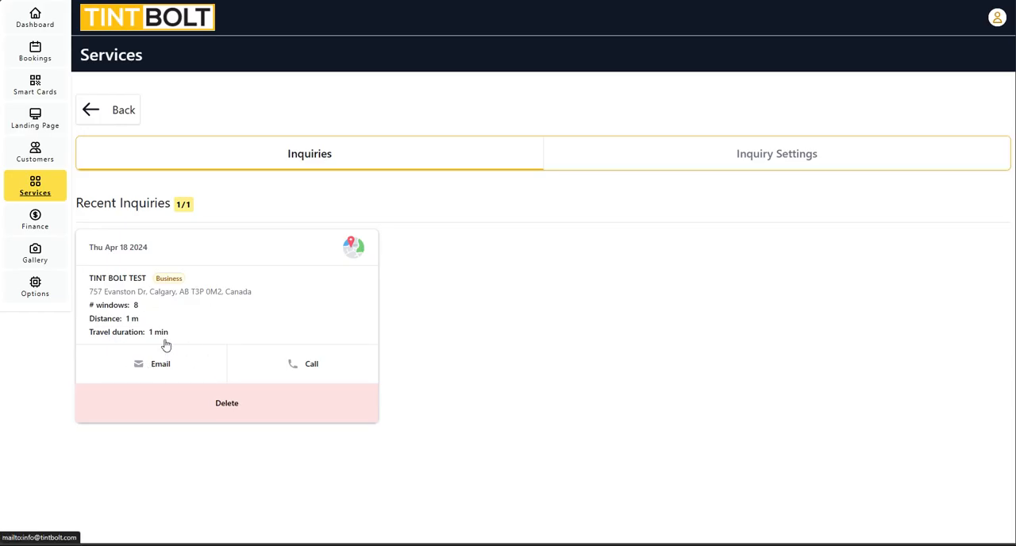
click(225, 404)
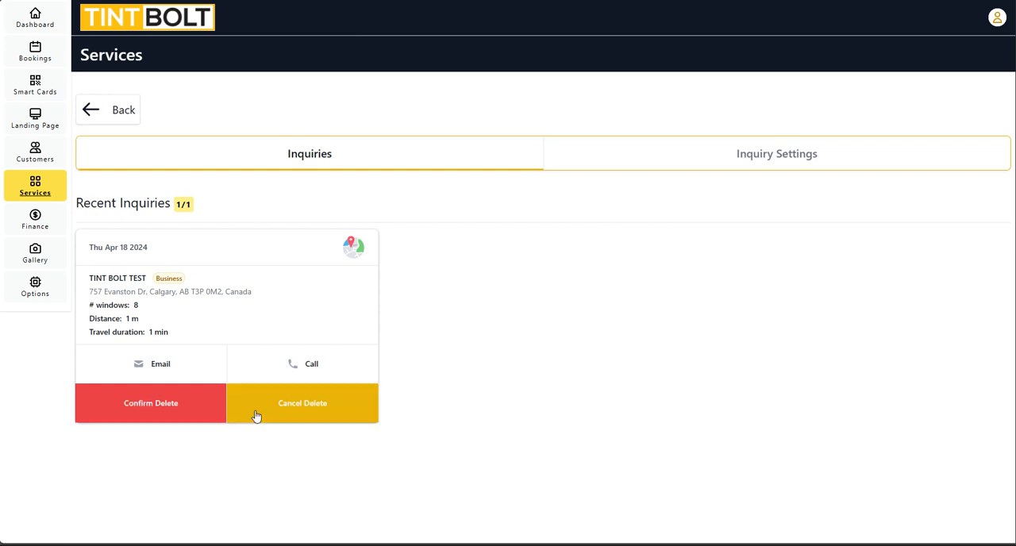
click(149, 404)
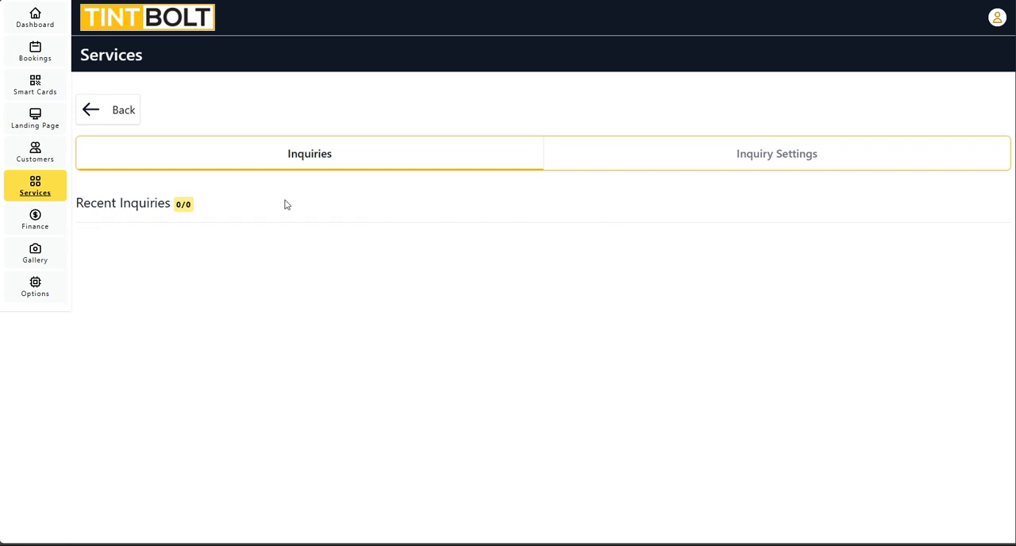
mouse_move(521, 289)
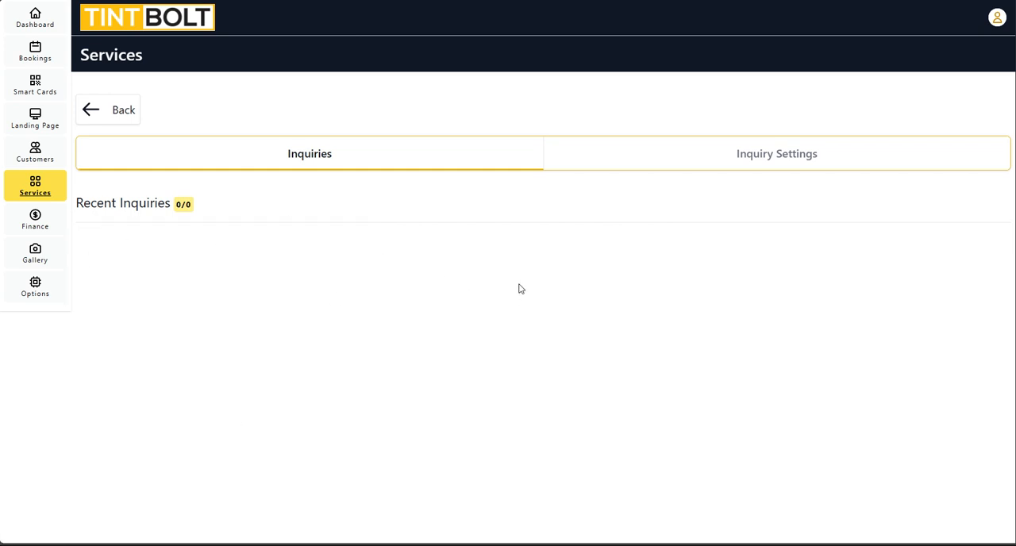
mouse_move(569, 79)
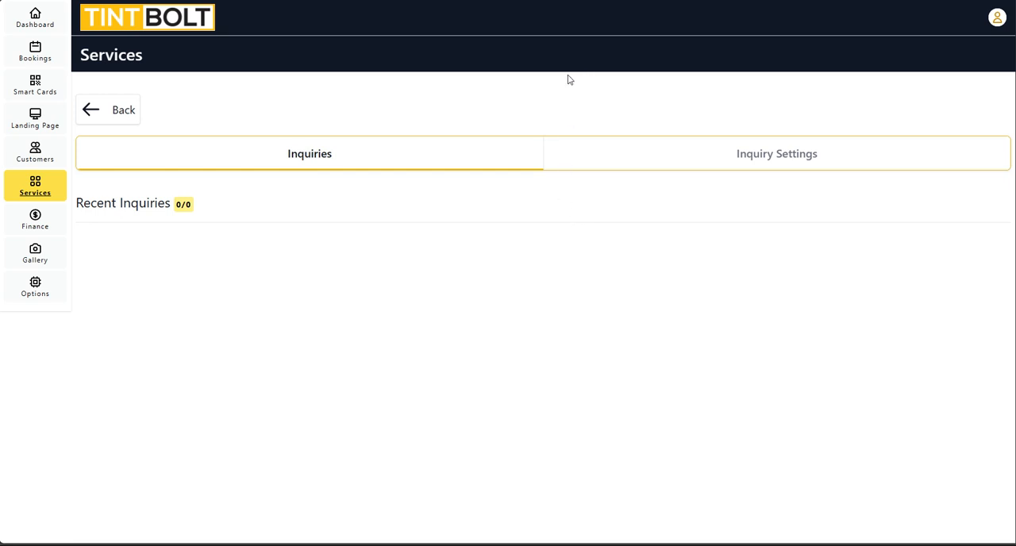
mouse_move(546, 119)
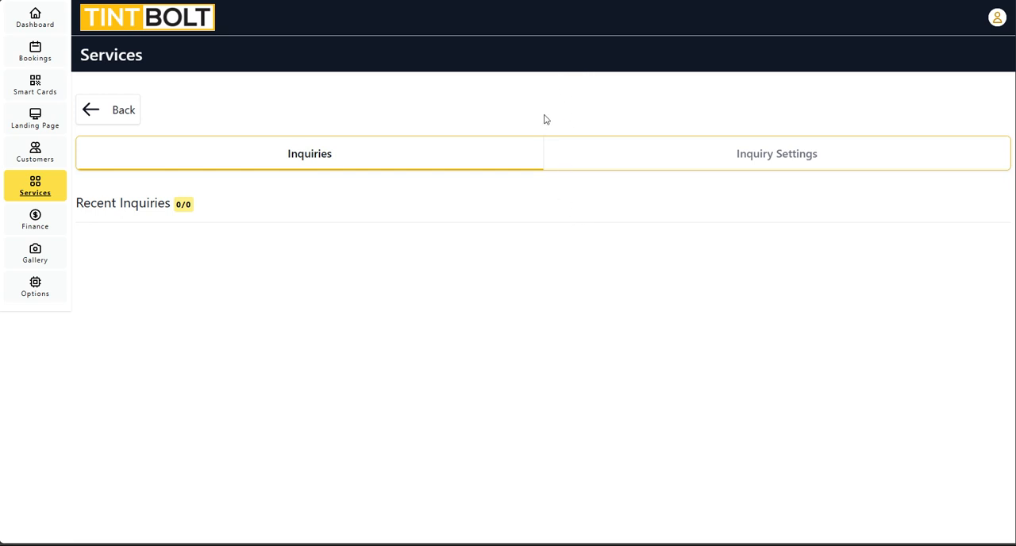
mouse_move(533, 124)
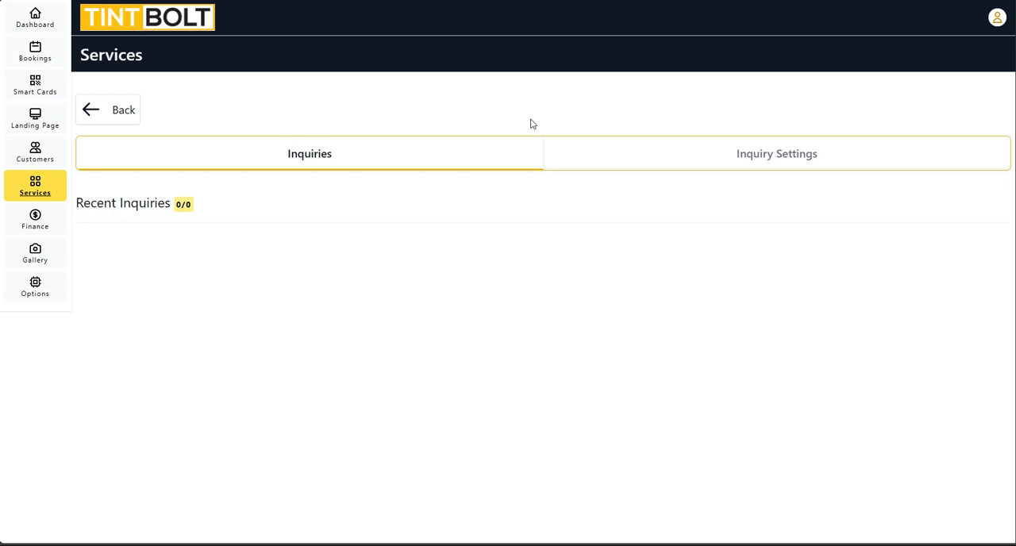
mouse_move(505, 102)
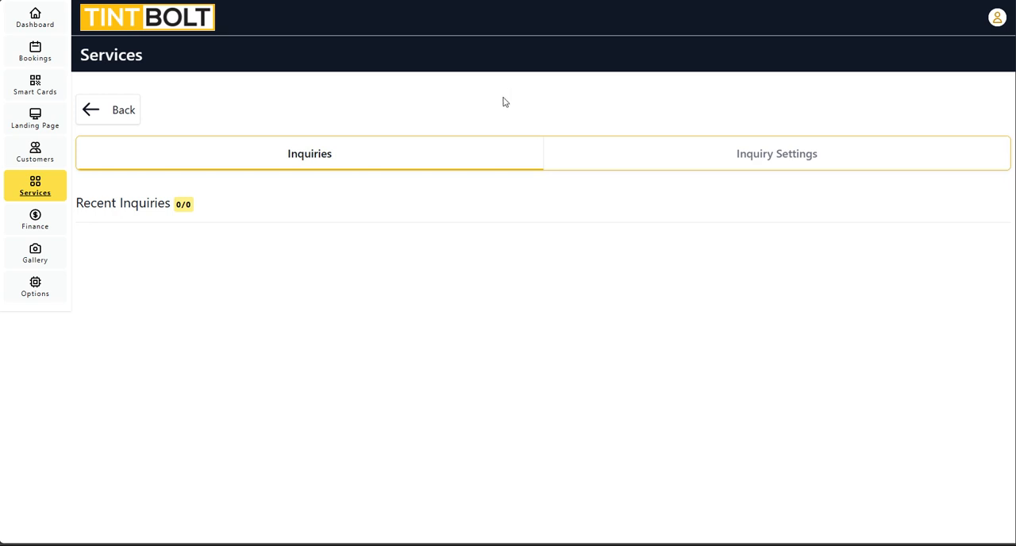